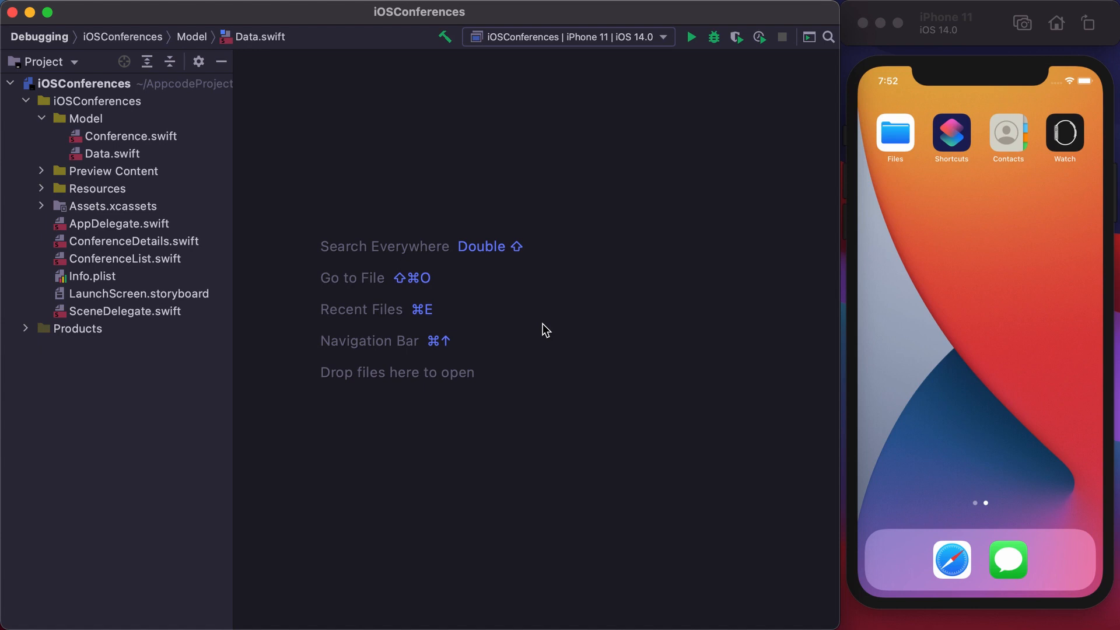
Step: Launch iOSConferences on the iPhone 11 simulator and see the conferencesData.json parsing error
{"action": "left_click", "coordinate": [690, 37]}
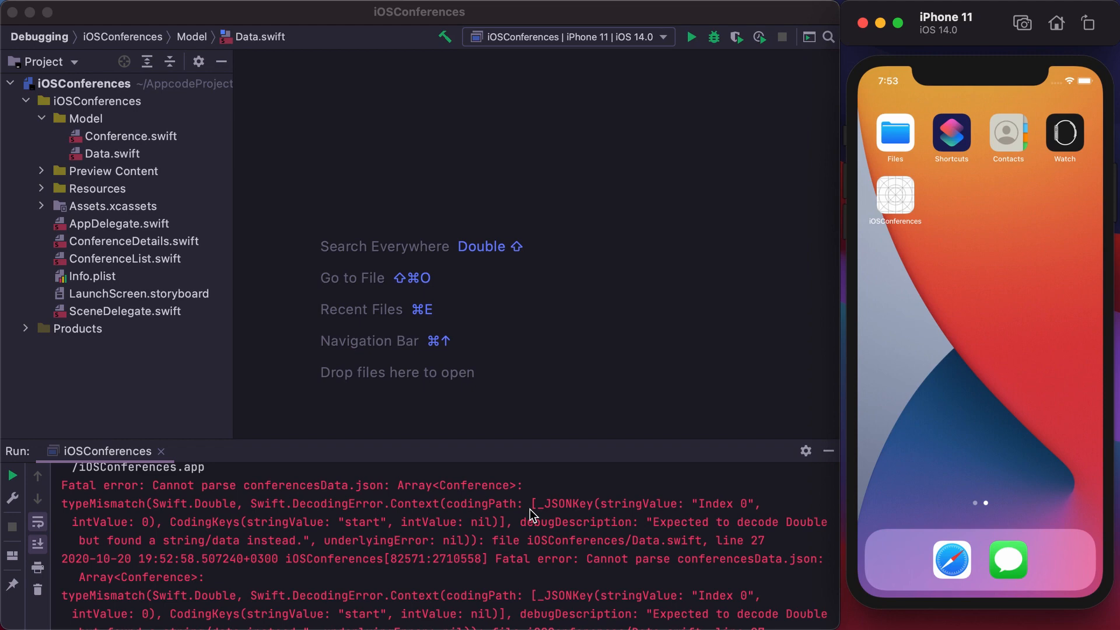
Step: Open Data.swift at line 27 and put a breakpoint on the JSONDecoder creation line
{"action": "type", "text": "data"}
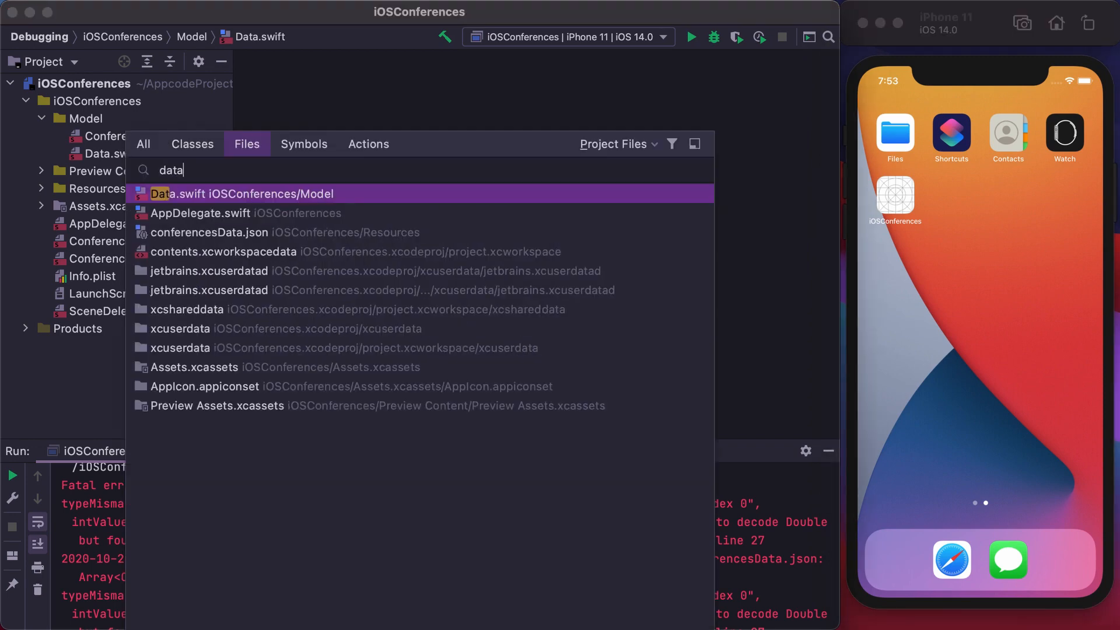
{"action": "type", "text": ":27"}
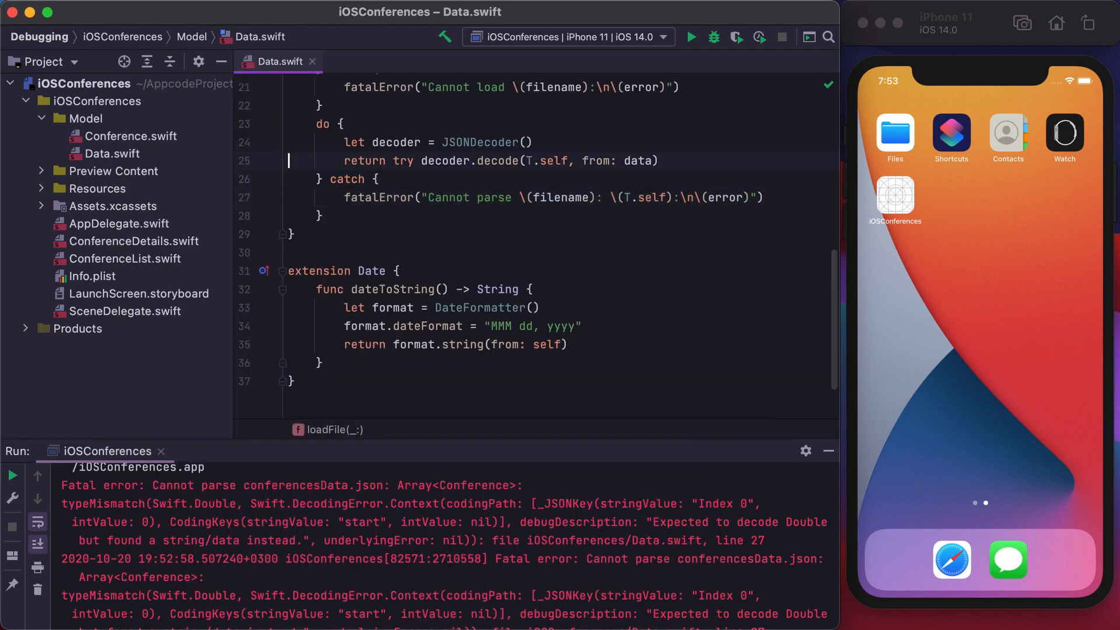
{"action": "left_click", "coordinate": [264, 143]}
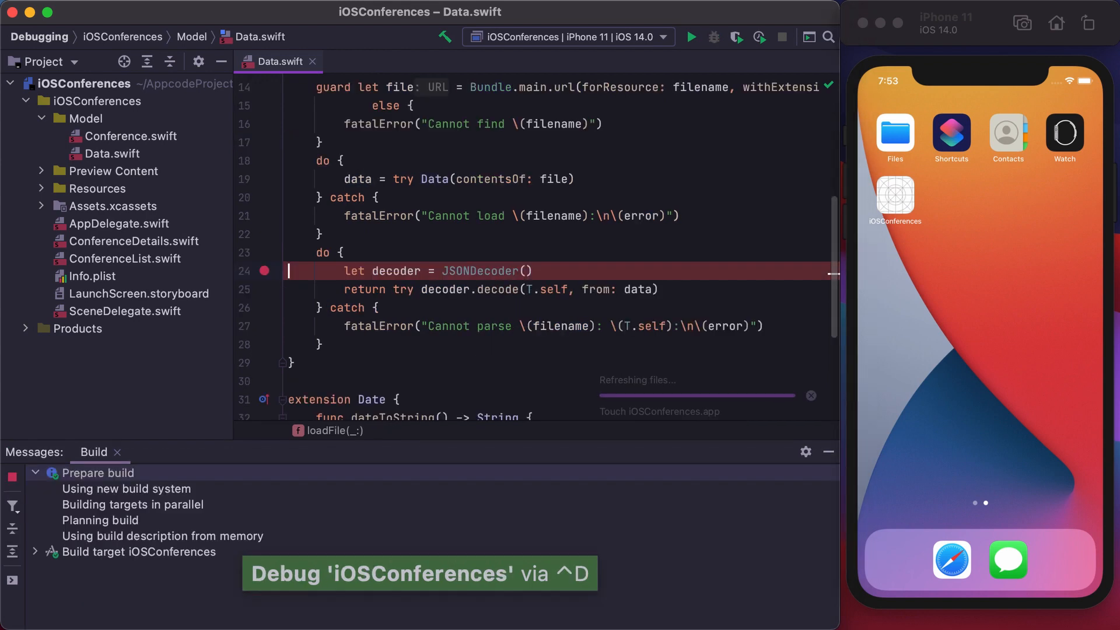
Step: Debug, step past the decoder line, and inspect the decoder's date decoding strategy
{"action": "left_click", "coordinate": [712, 36]}
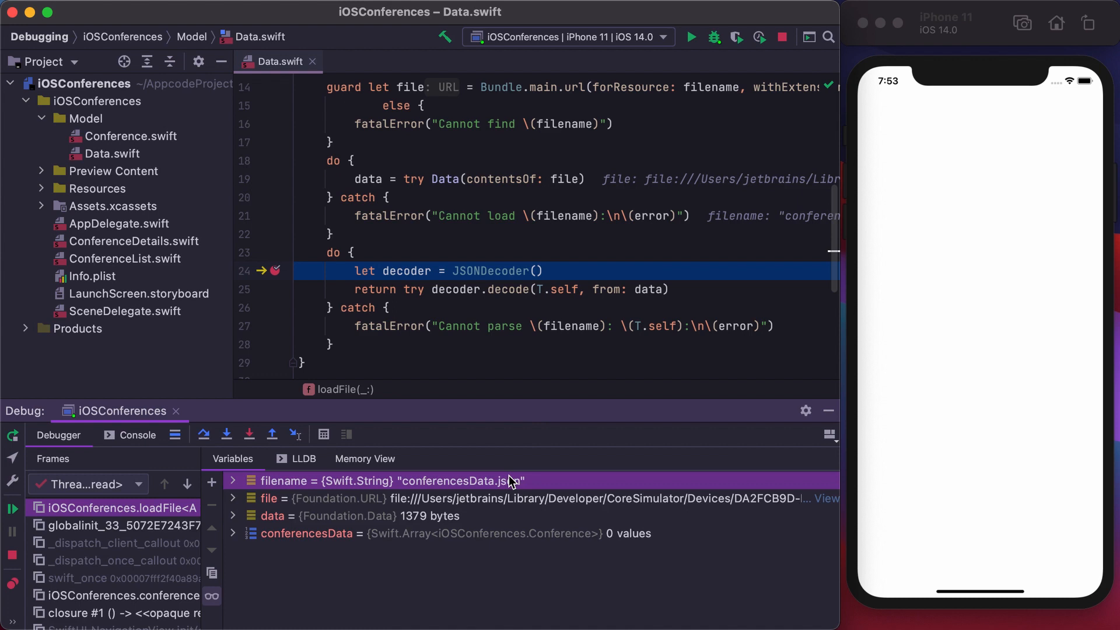
{"action": "mouse_move", "coordinate": [563, 439]}
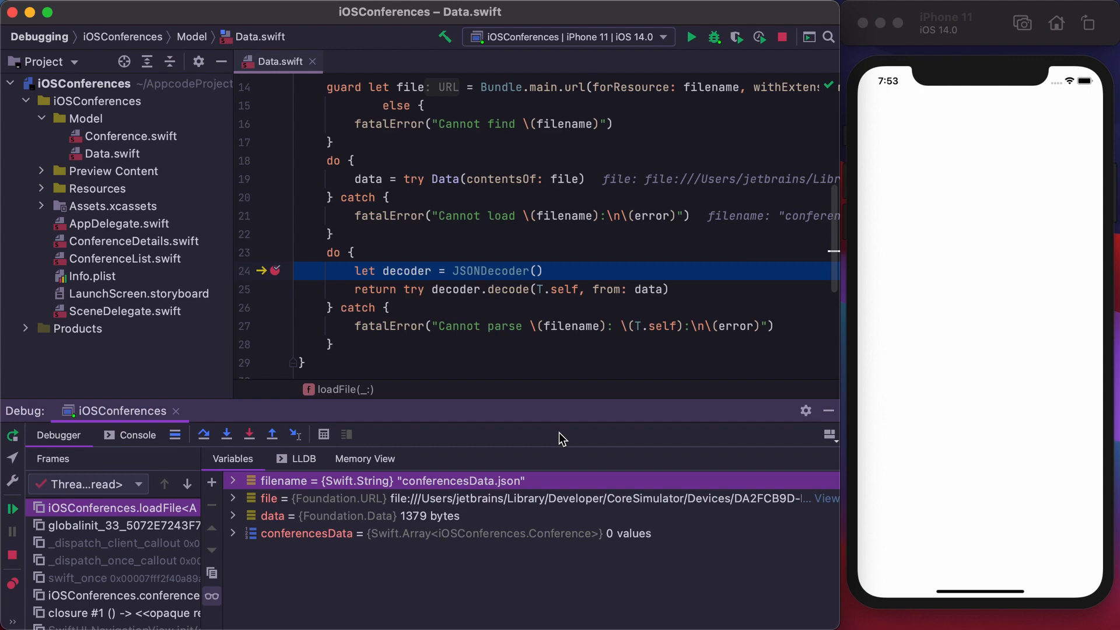
{"action": "key", "text": "F8"}
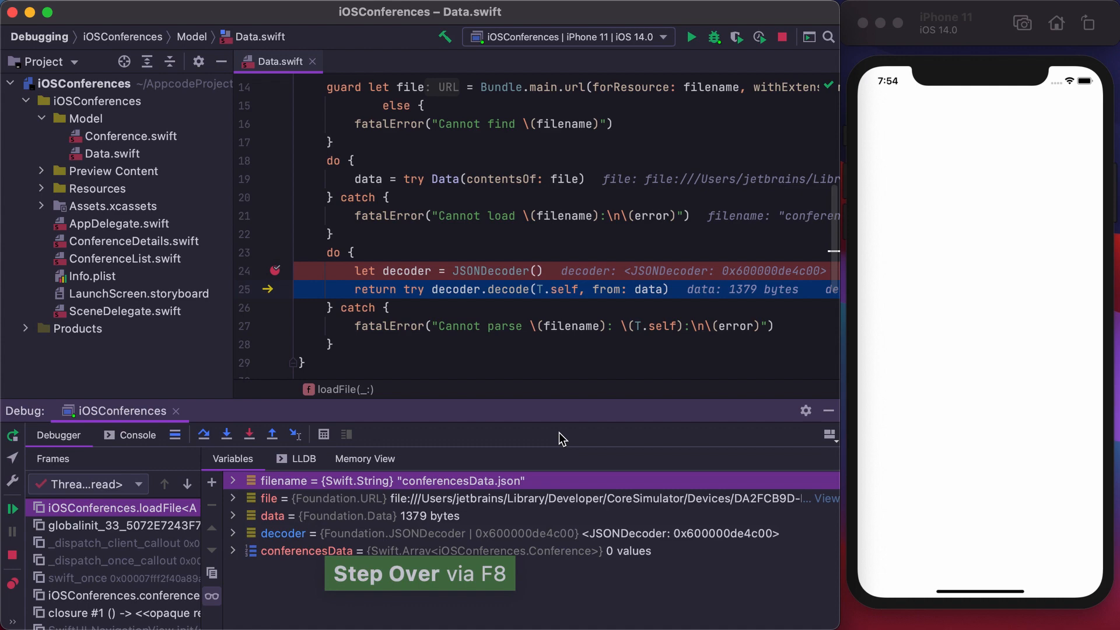
{"action": "left_click", "coordinate": [232, 532]}
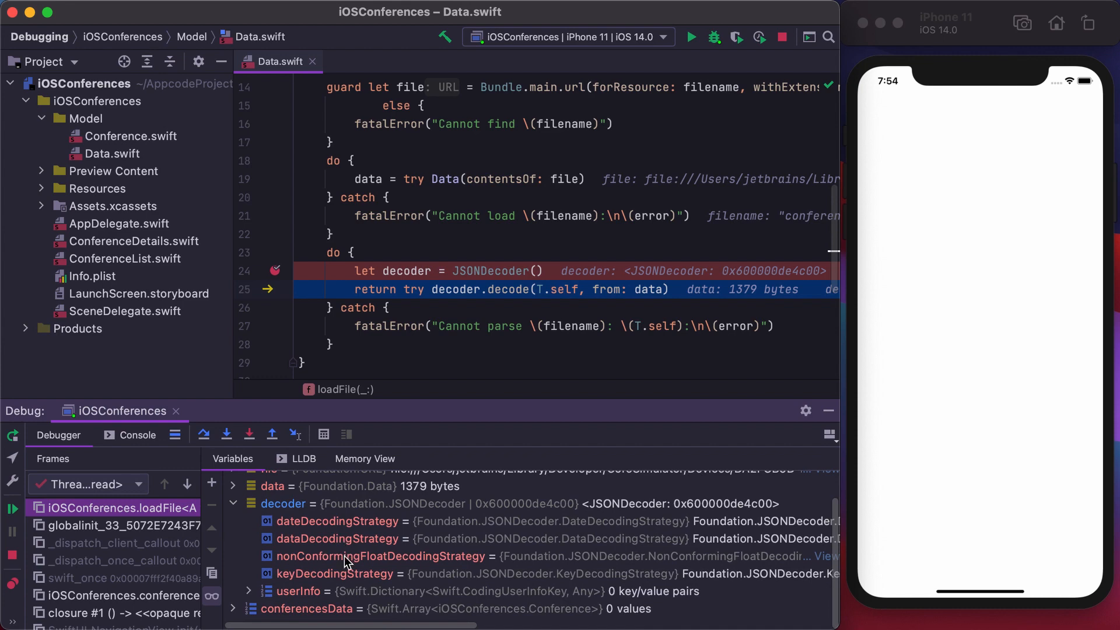
{"action": "left_click", "coordinate": [337, 521]}
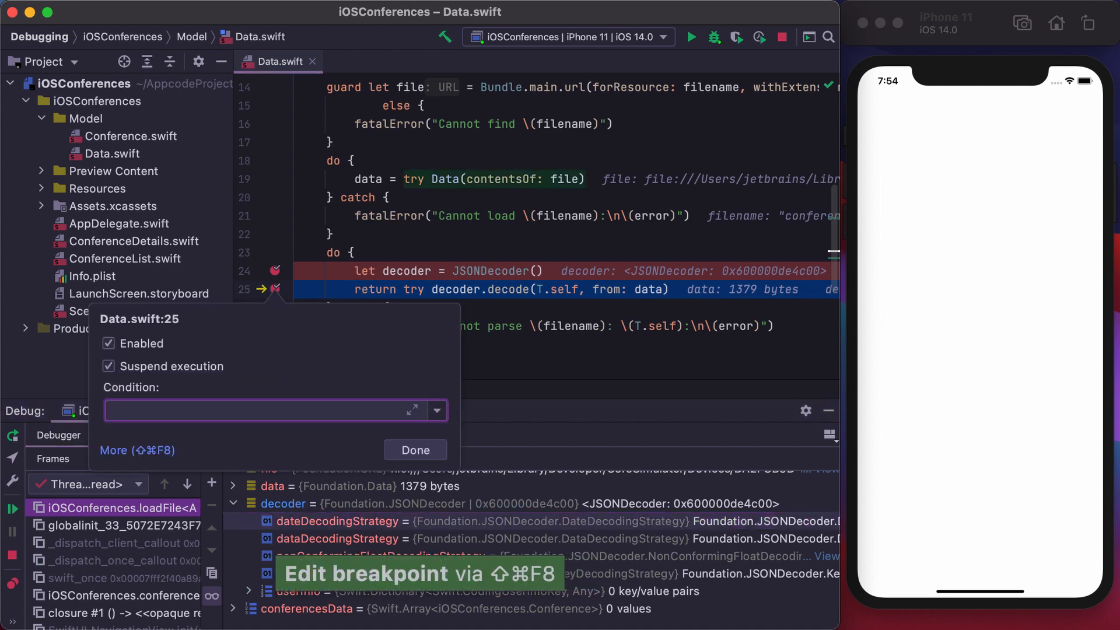
Step: Enable Evaluate and log on the line 25 breakpoint with the pasted yyyy-mm-dd DateFormatter code
{"action": "left_click", "coordinate": [112, 449]}
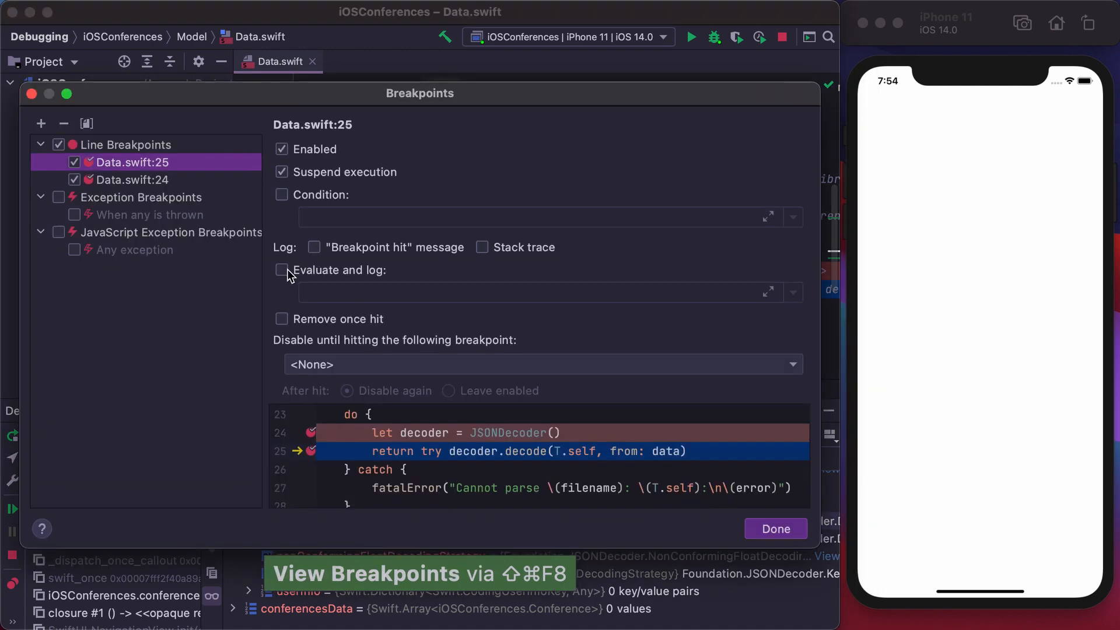
{"action": "left_click", "coordinate": [281, 270]}
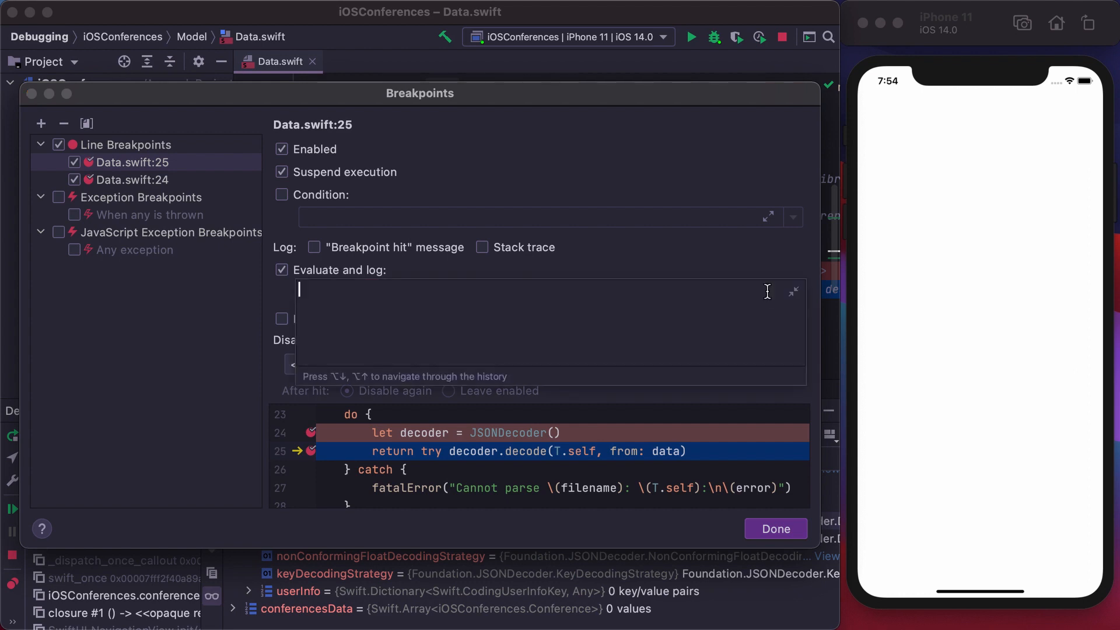
{"action": "key", "text": "cmd+v"}
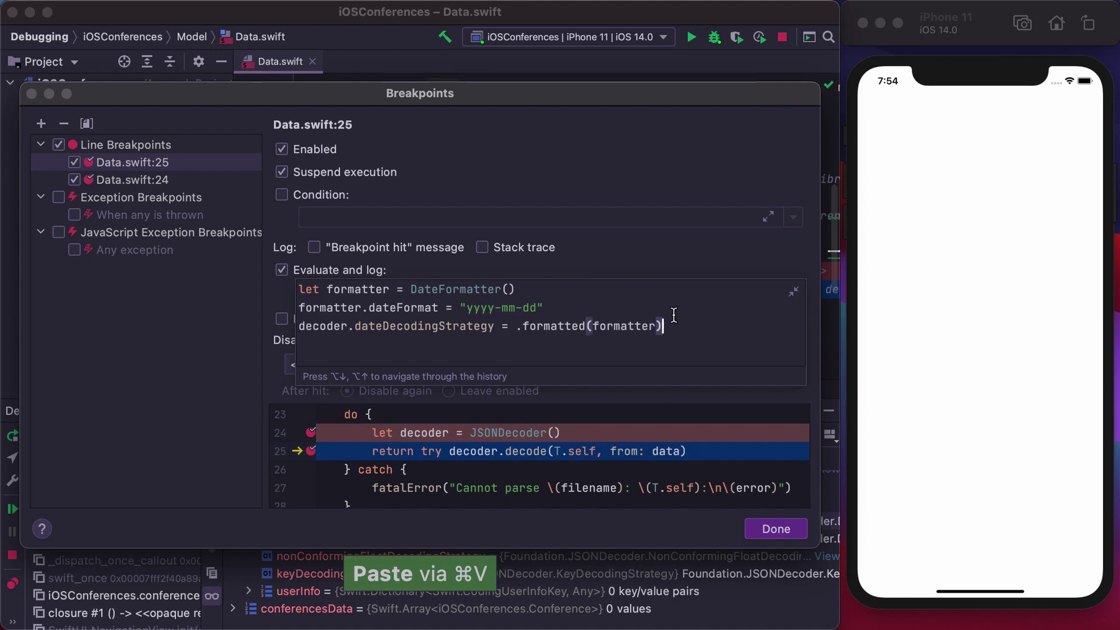
{"action": "left_click", "coordinate": [774, 528]}
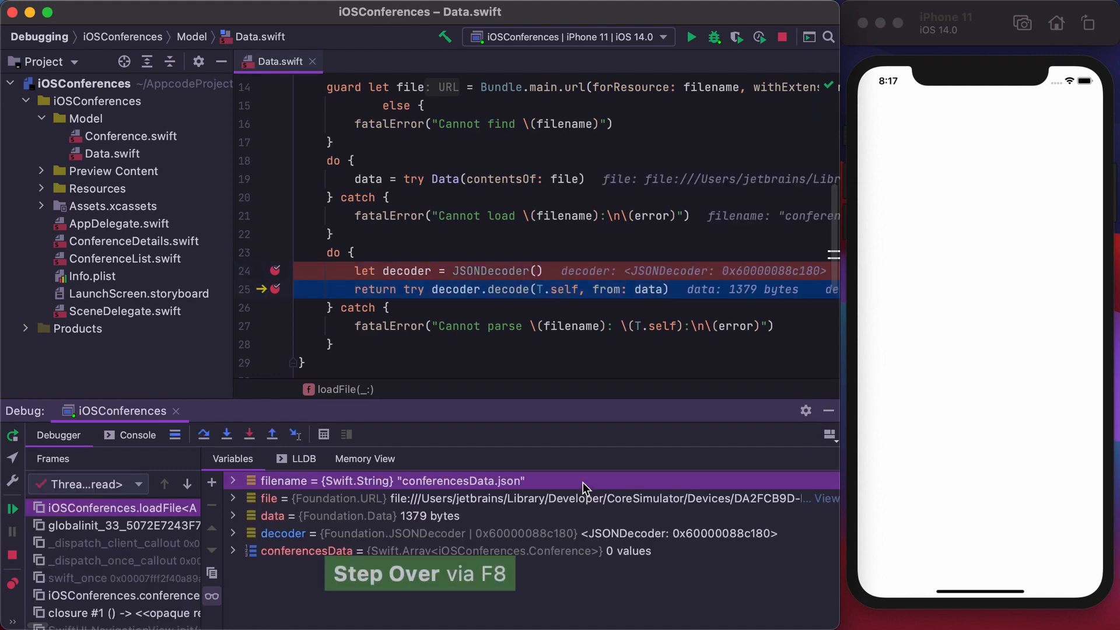
Step: Step over the decode call twice so decoding finishes and conferences load
{"action": "key", "text": "F8"}
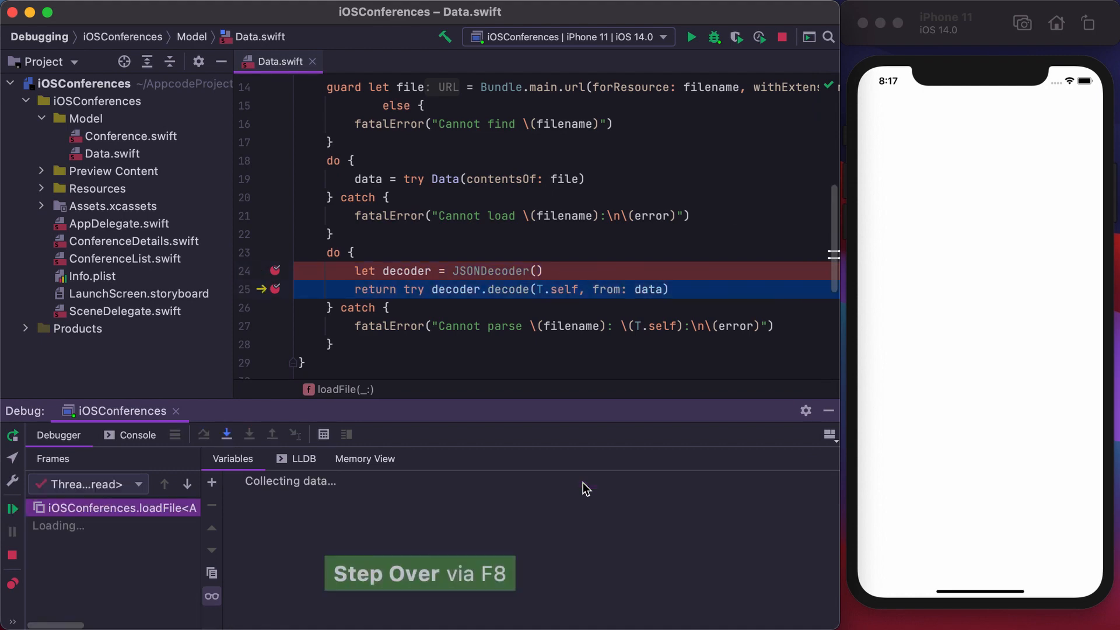
{"action": "key", "text": "F8"}
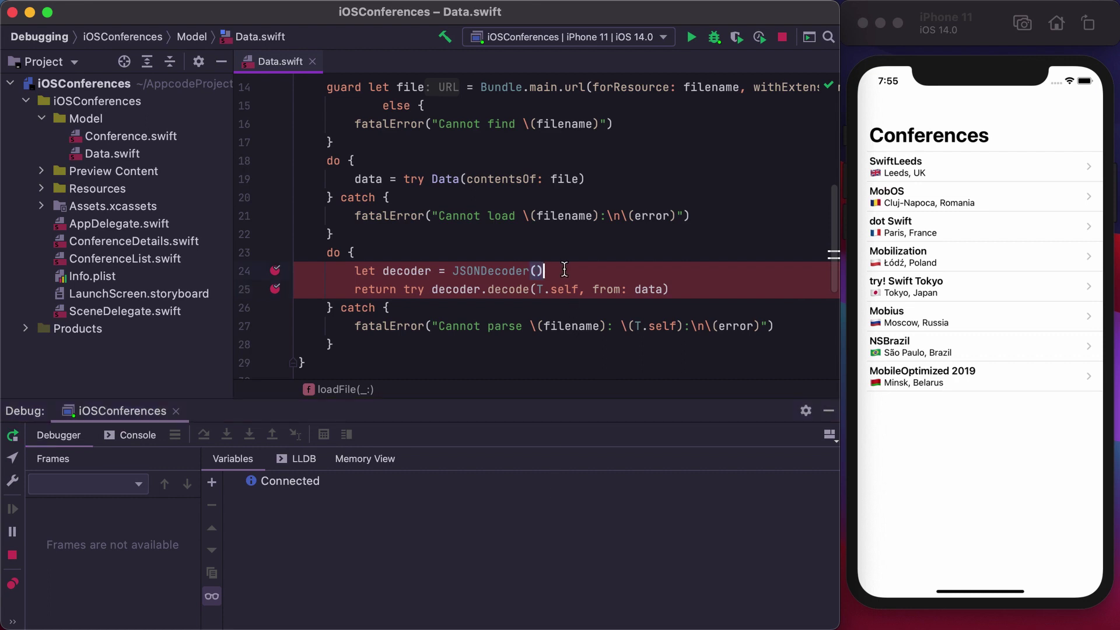
Step: Paste the formatter lines into Data.swift, remove the line 28 breakpoint, and rerun
{"action": "key", "text": "cmd+v"}
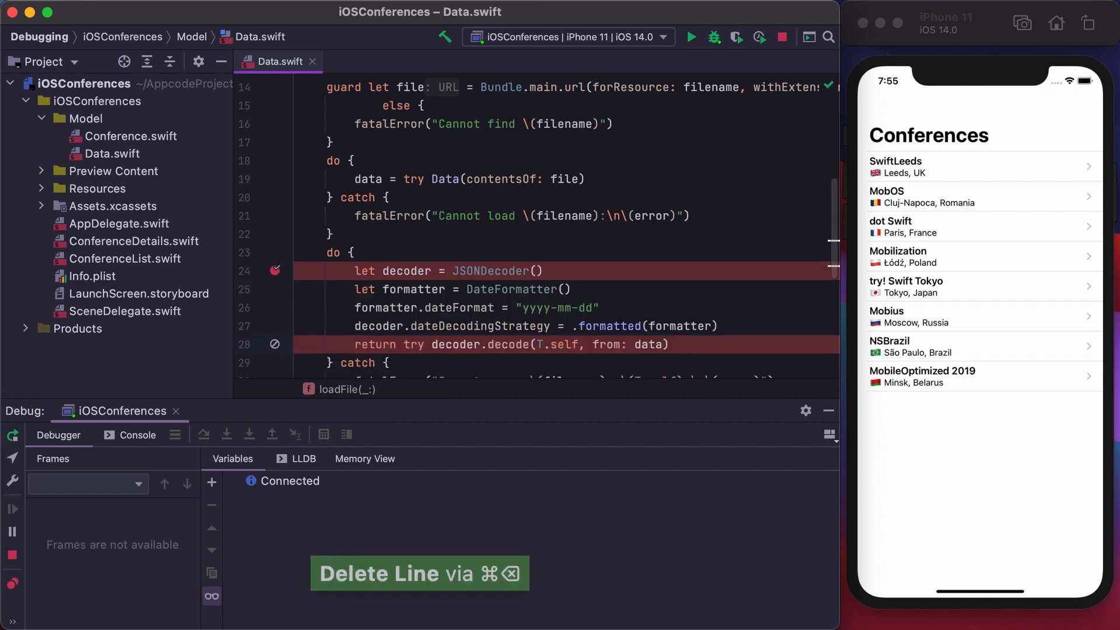
{"action": "key", "text": "cmd+F8"}
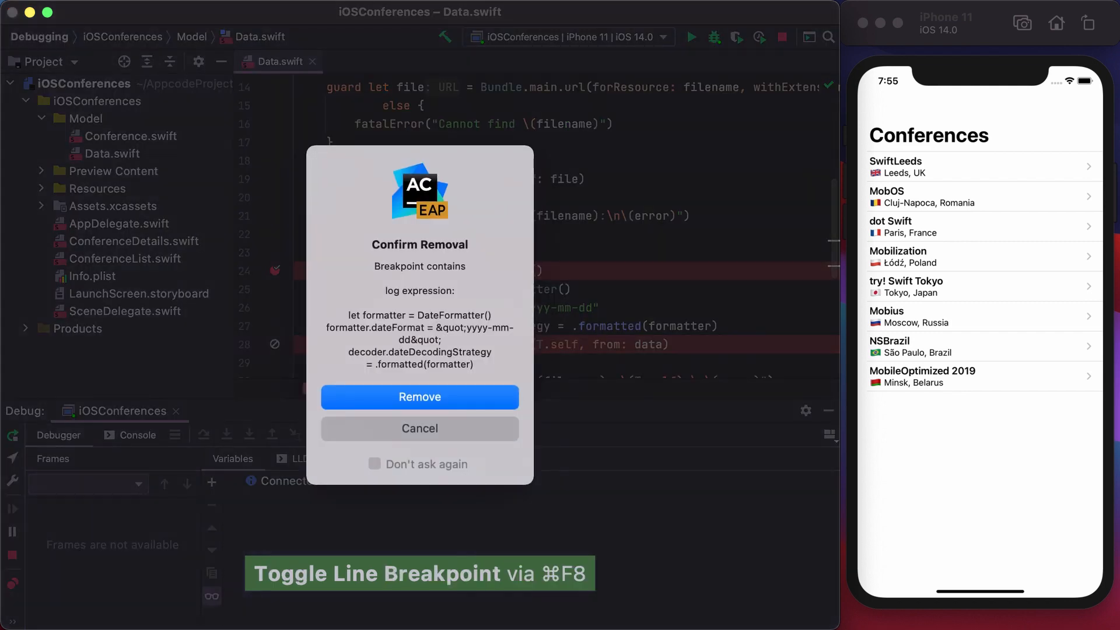
{"action": "left_click", "coordinate": [420, 397]}
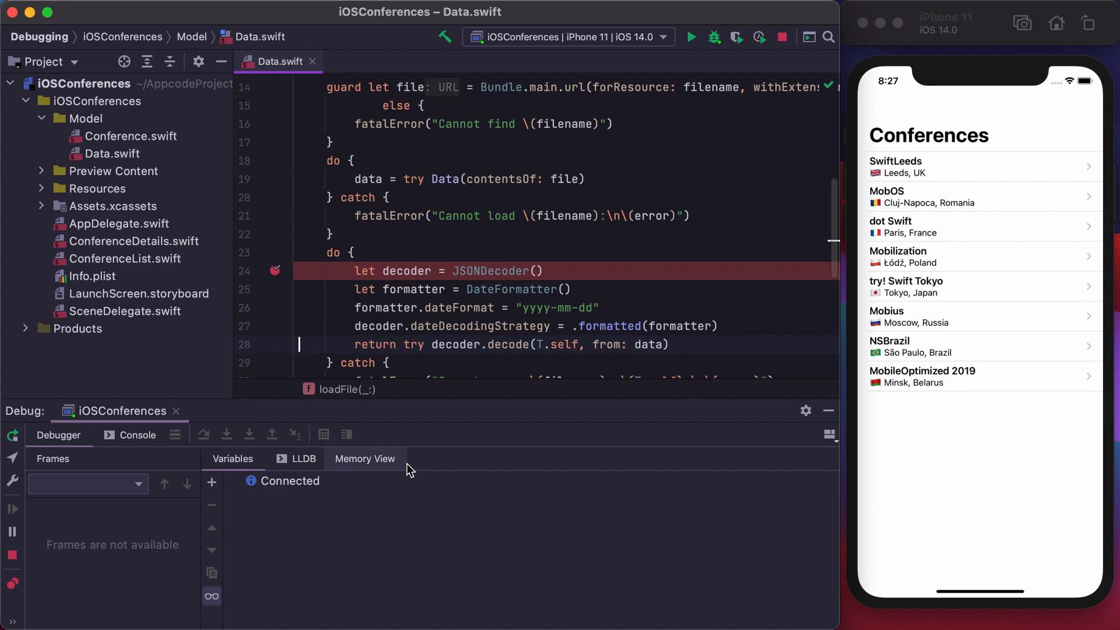
{"action": "left_click", "coordinate": [689, 36]}
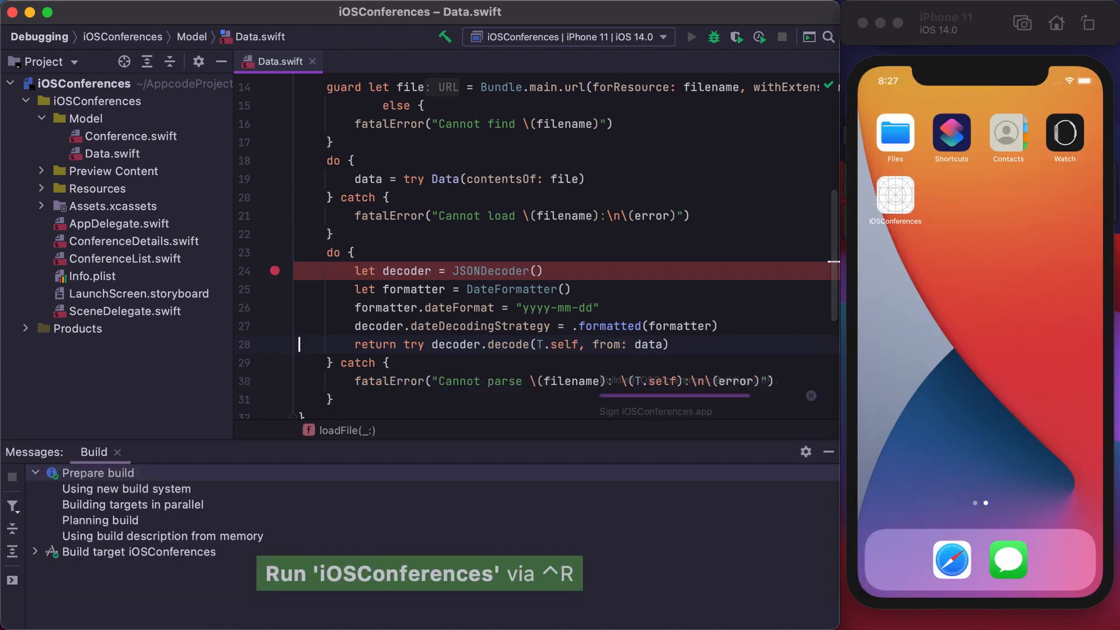
Step: Run the app, open Conference.swift, and set a breakpoint on line 17 of textDates
{"action": "left_click", "coordinate": [689, 36]}
{"action": "type", "text": "conference"}
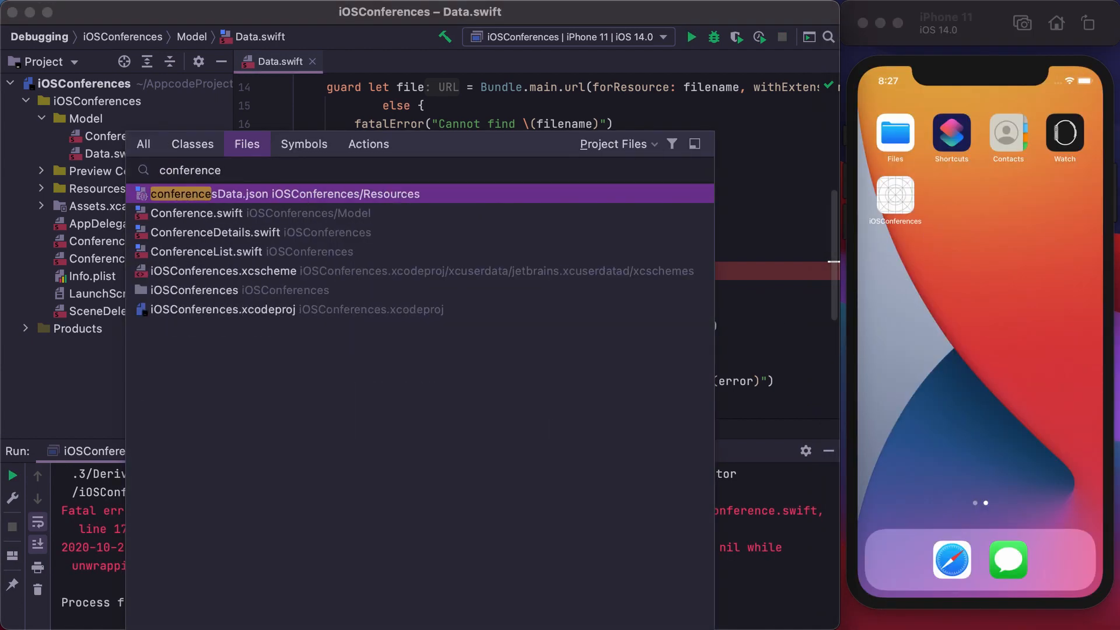
{"action": "left_click", "coordinate": [196, 213]}
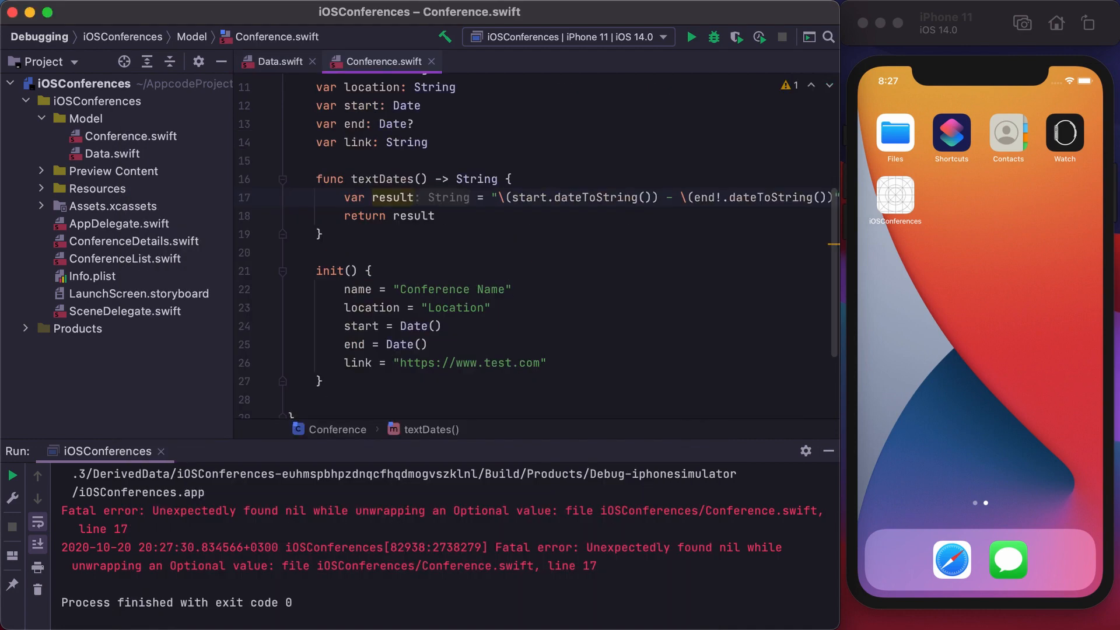
{"action": "left_click", "coordinate": [264, 197]}
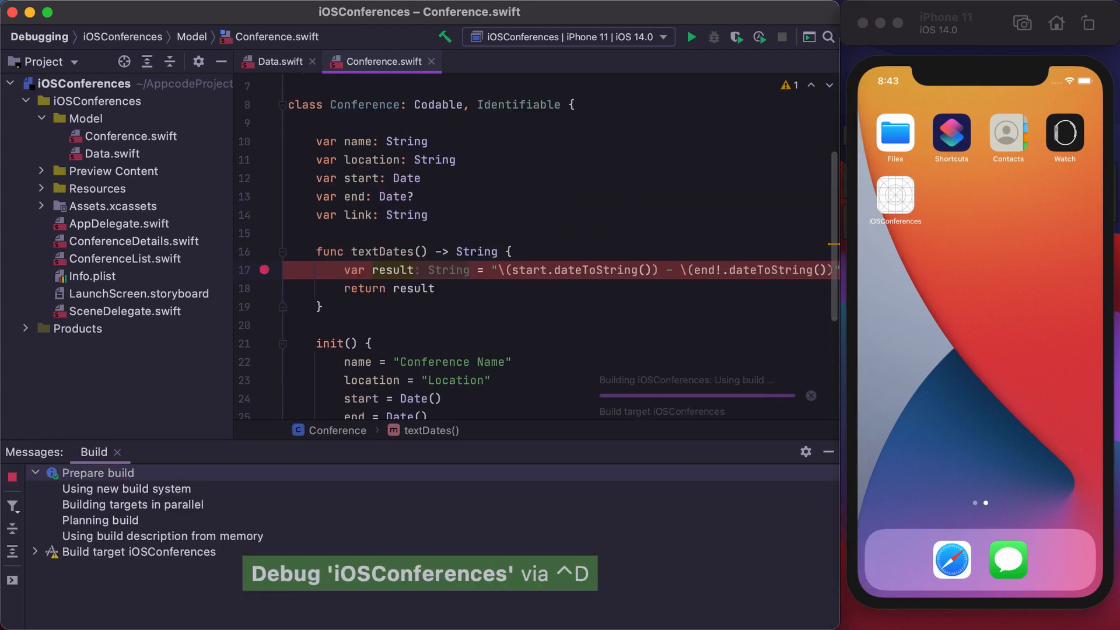
Step: Open dot Swift, expand self, and set the nil end date to Date()
{"action": "left_click", "coordinate": [690, 36]}
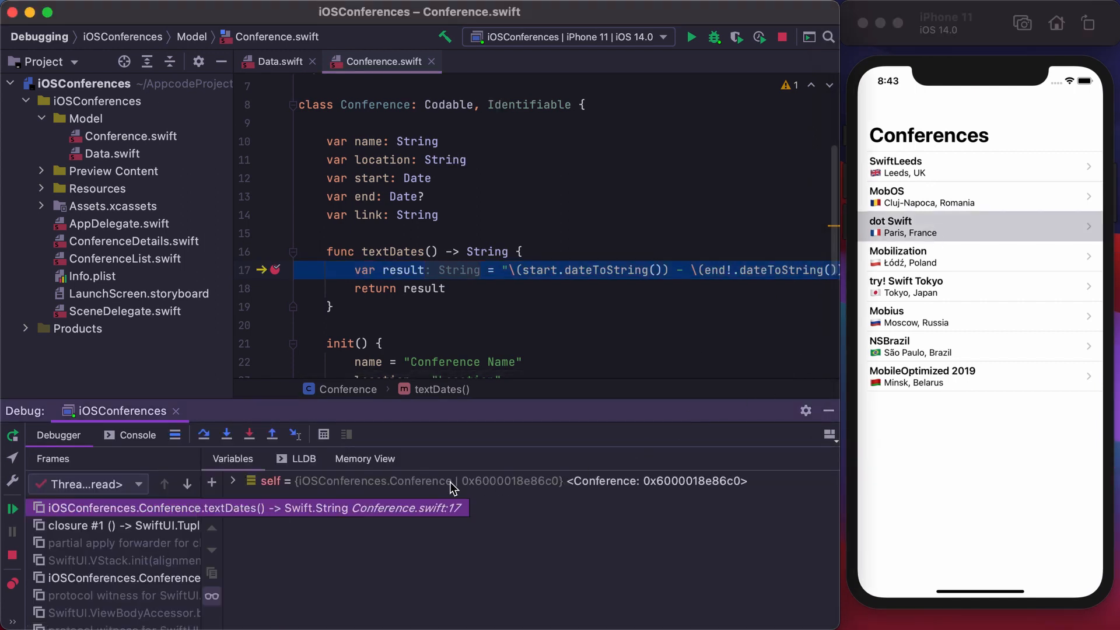
{"action": "left_click", "coordinate": [233, 481]}
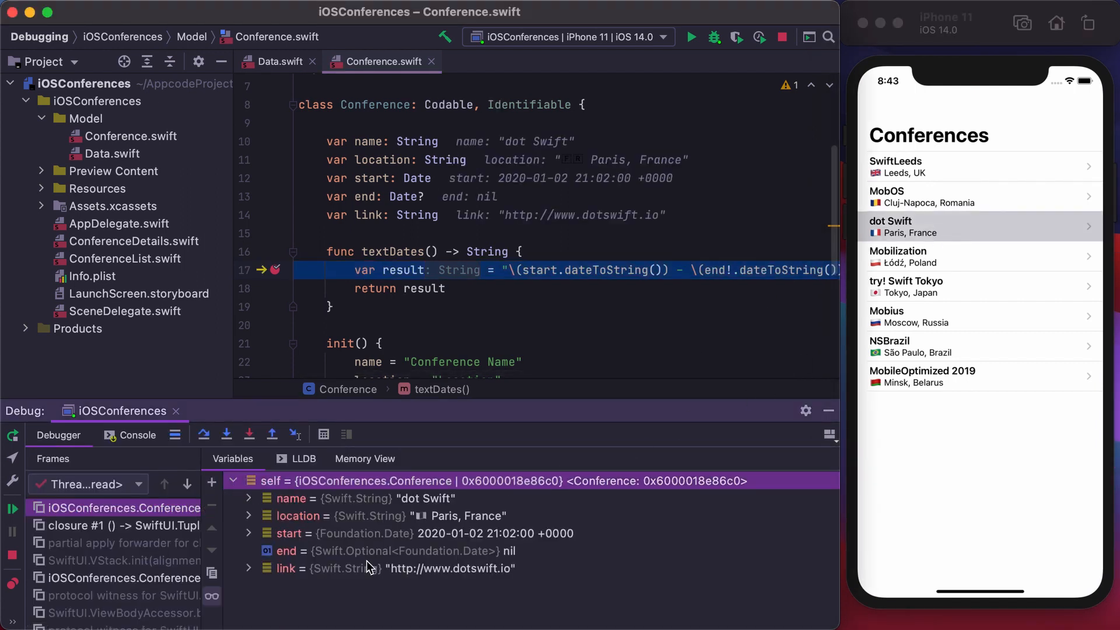
{"action": "left_click", "coordinate": [388, 551]}
{"action": "type", "text": "Da"}
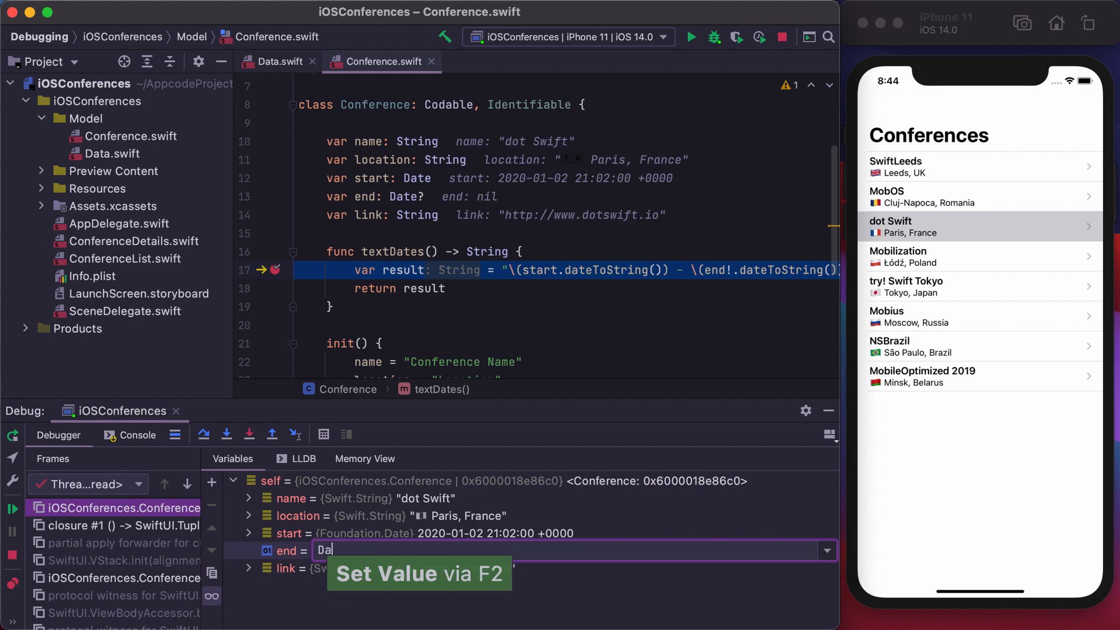
{"action": "type", "text": "te()"}
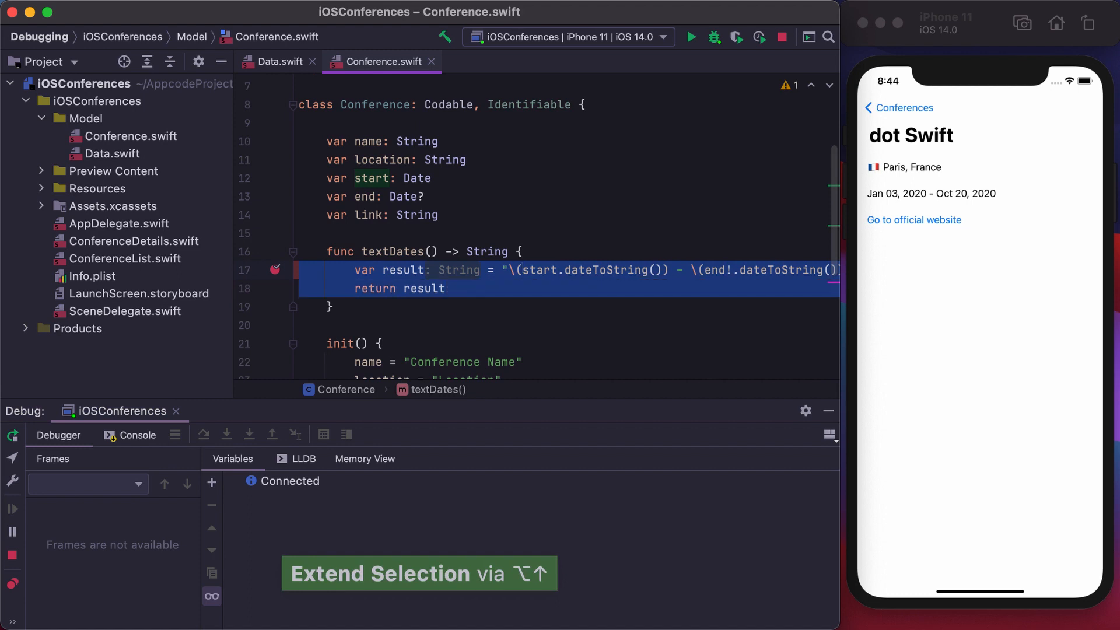
Step: Rewrite textDates with if let end and try opening the conference website
{"action": "key", "text": "cmd+v"}
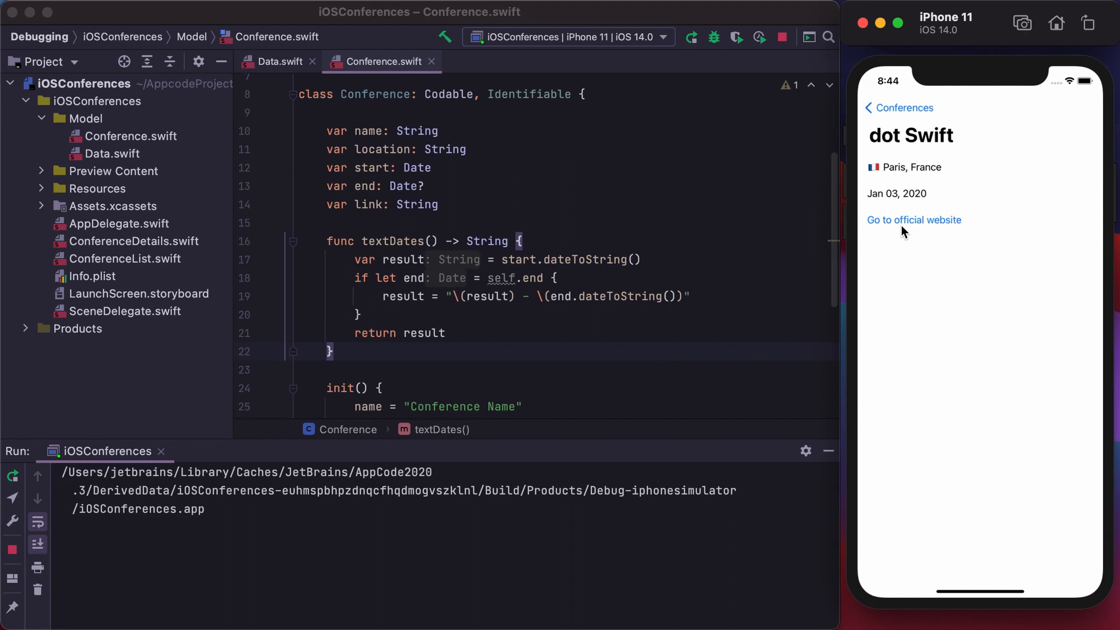
{"action": "left_click", "coordinate": [904, 107]}
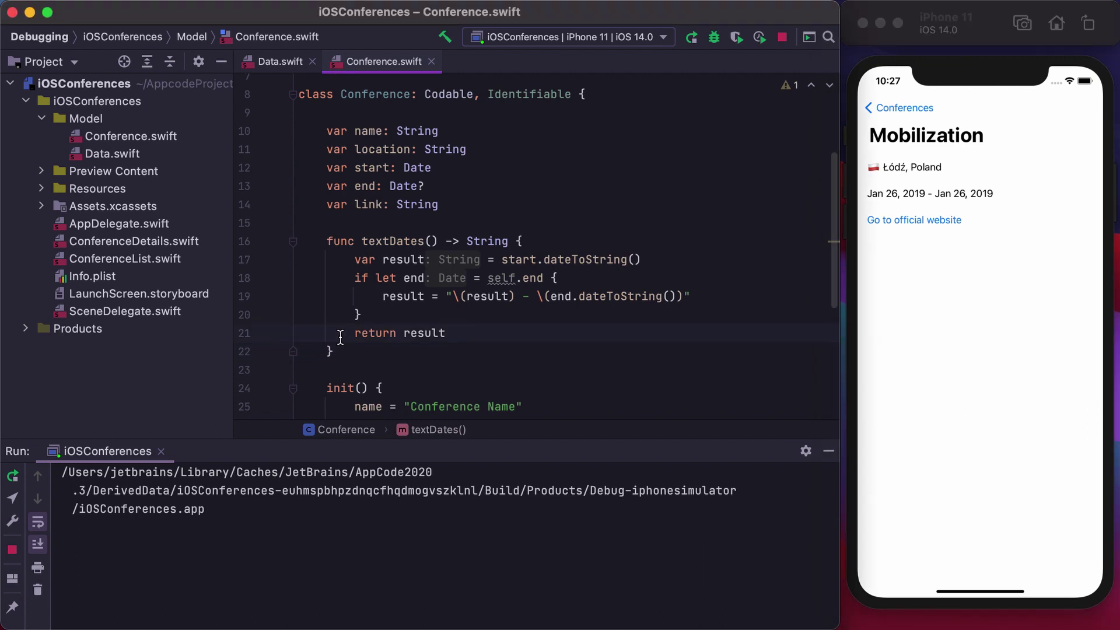
Step: Breakpoint the return result line, start debugging, and browse SwiftLeeds then back
{"action": "left_click", "coordinate": [274, 333]}
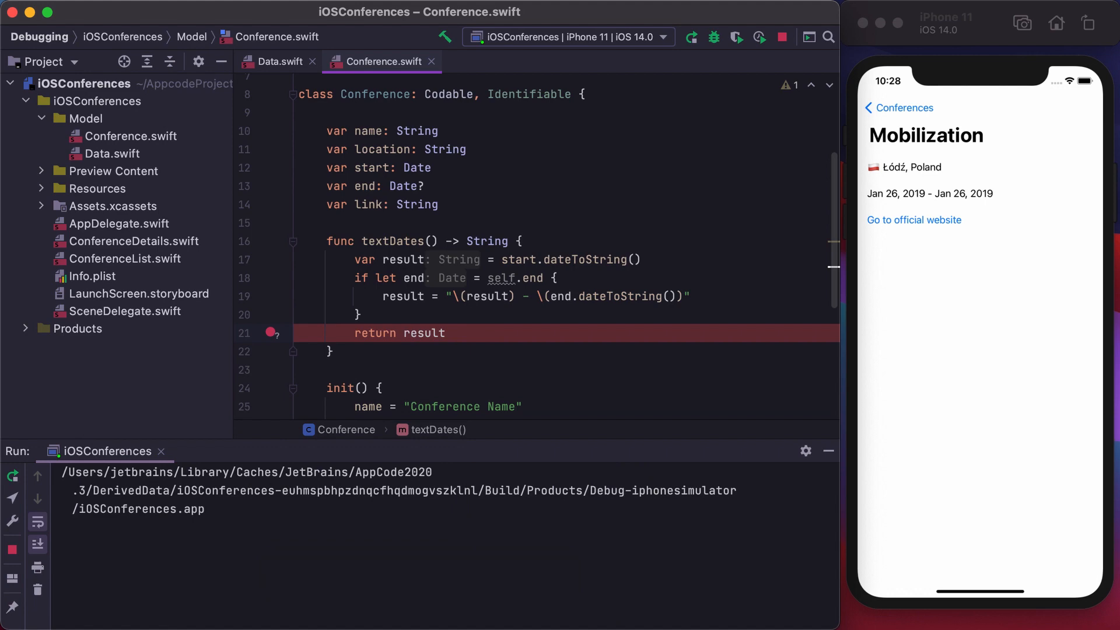
{"action": "left_click", "coordinate": [714, 36]}
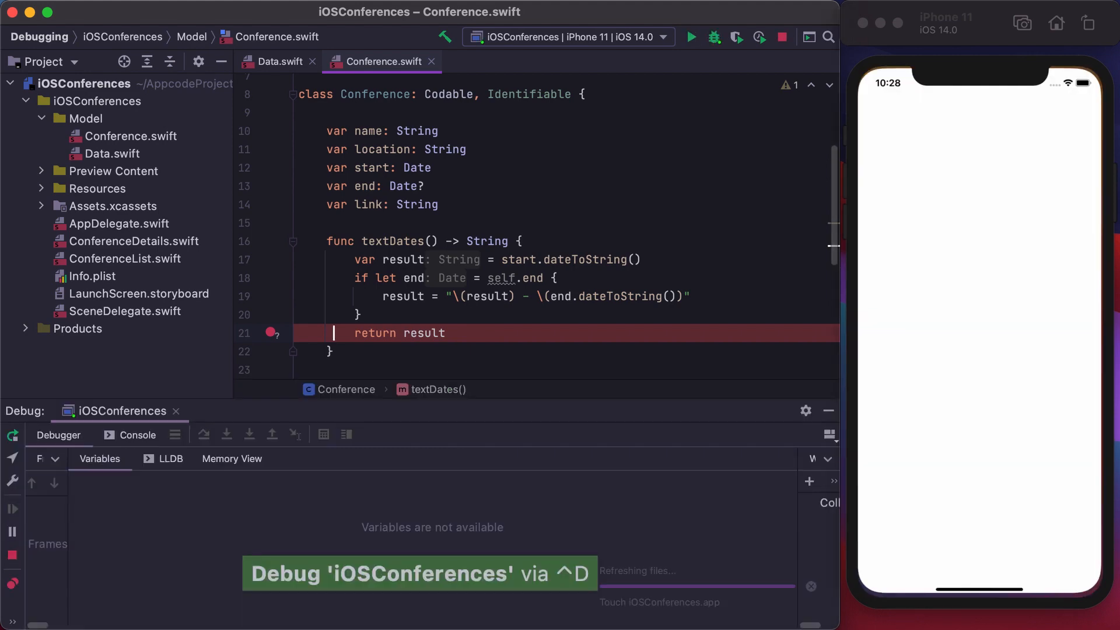
{"action": "left_click", "coordinate": [690, 37]}
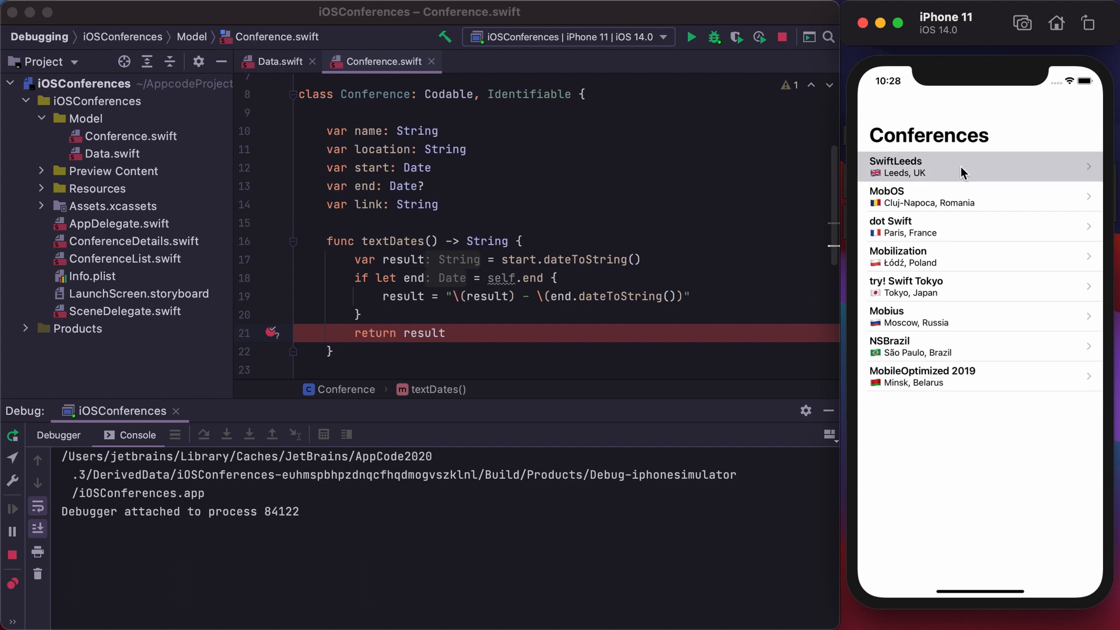
{"action": "left_click", "coordinate": [961, 167]}
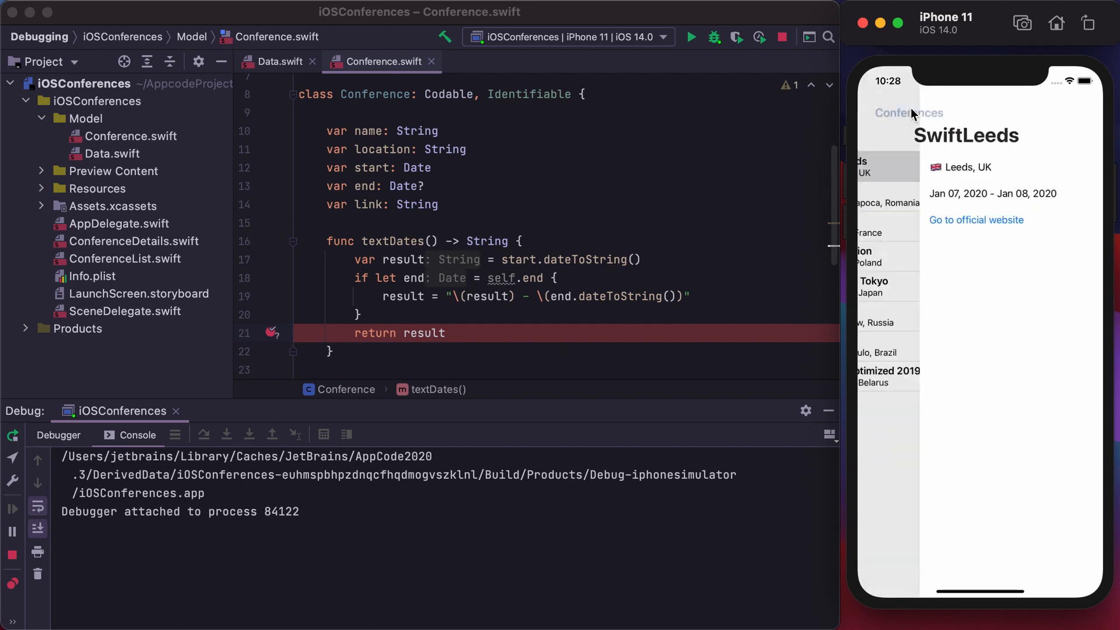
{"action": "left_click", "coordinate": [227, 434]}
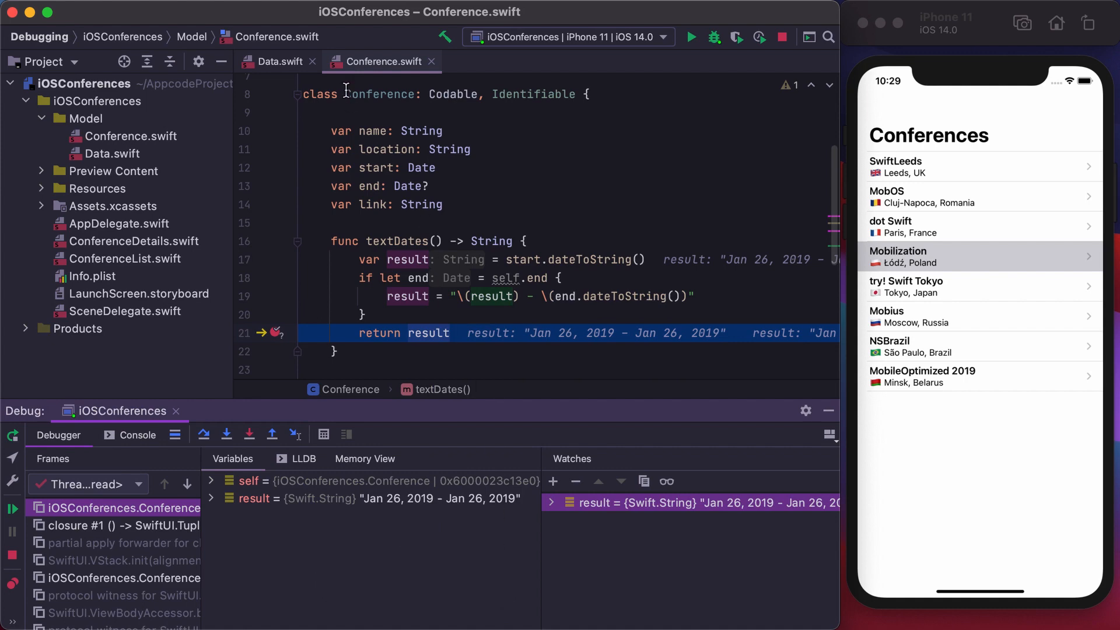
Step: Add the Conference name property to Watches, showing name = "Mobilization" beside result
{"action": "right_click", "coordinate": [373, 130]}
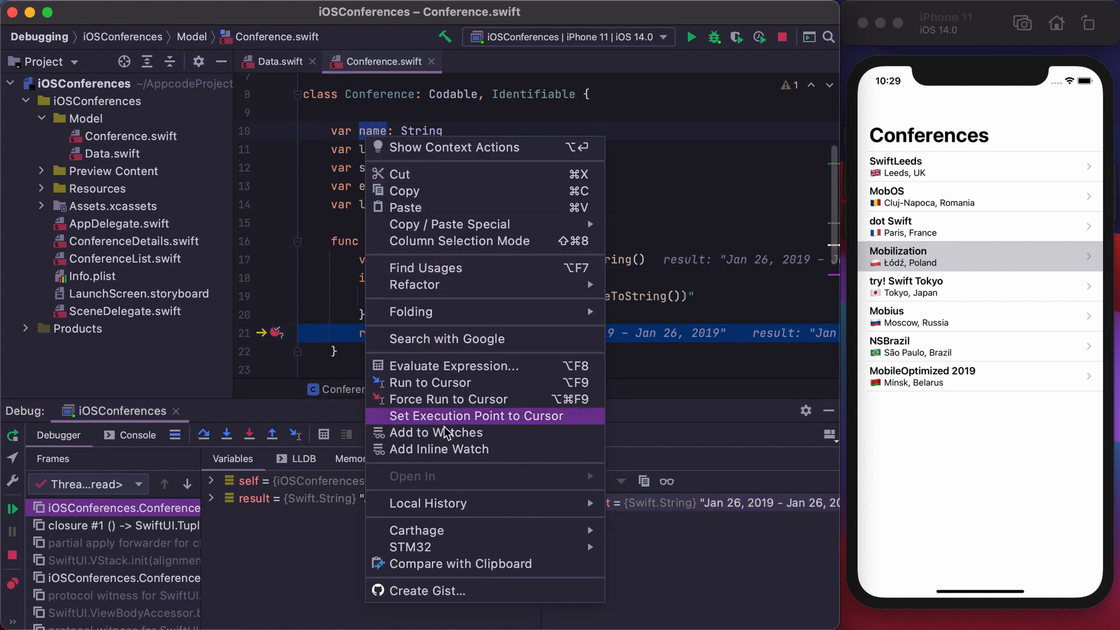
{"action": "left_click", "coordinate": [433, 433]}
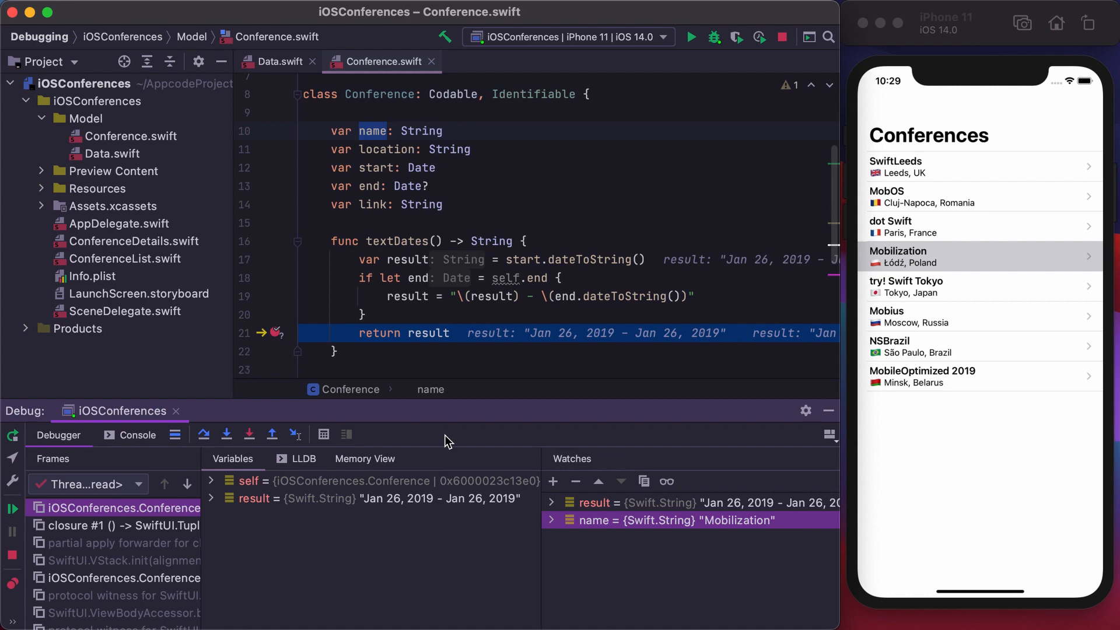
{"action": "left_click", "coordinate": [372, 333]}
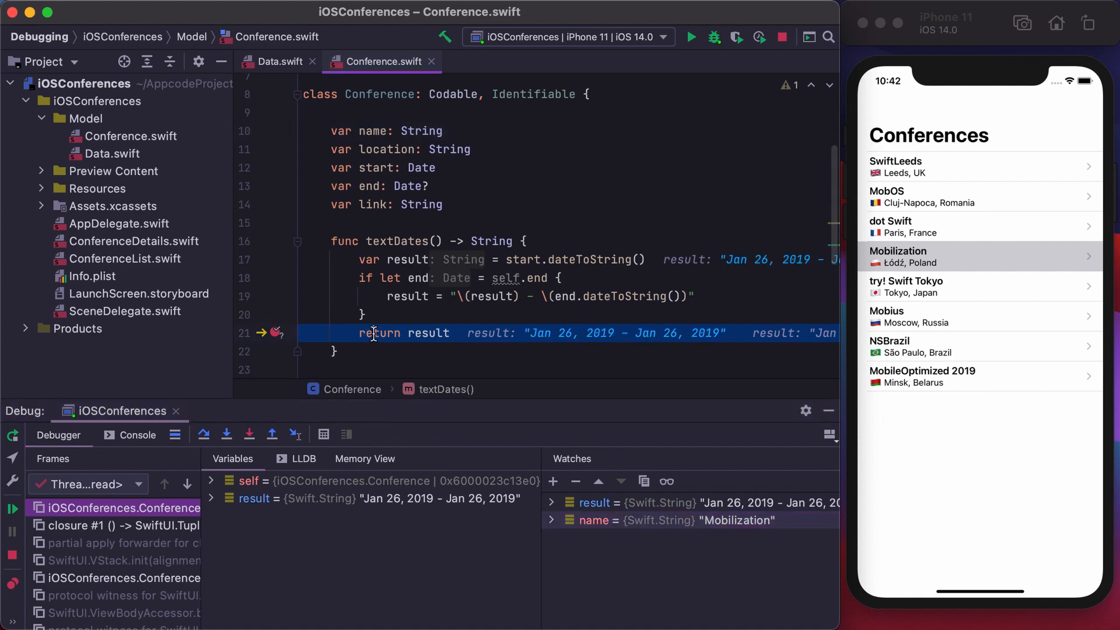
Step: Enable Evaluate and log on the start == end breakpoint, then resume and return to the conference list
{"action": "double_click", "coordinate": [270, 332]}
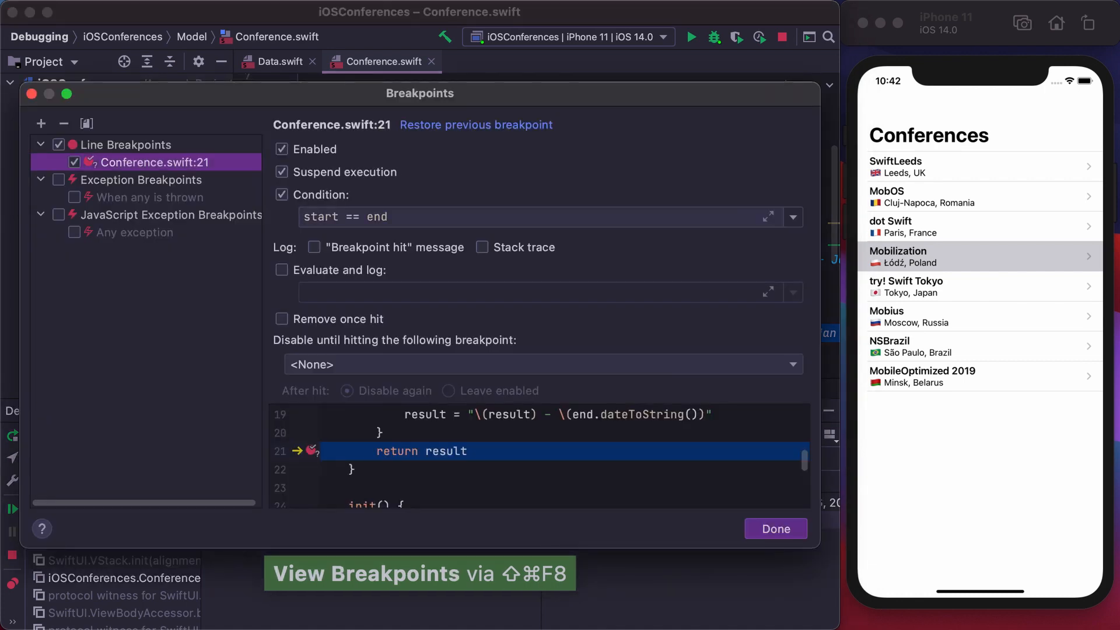
{"action": "left_click", "coordinate": [281, 270]}
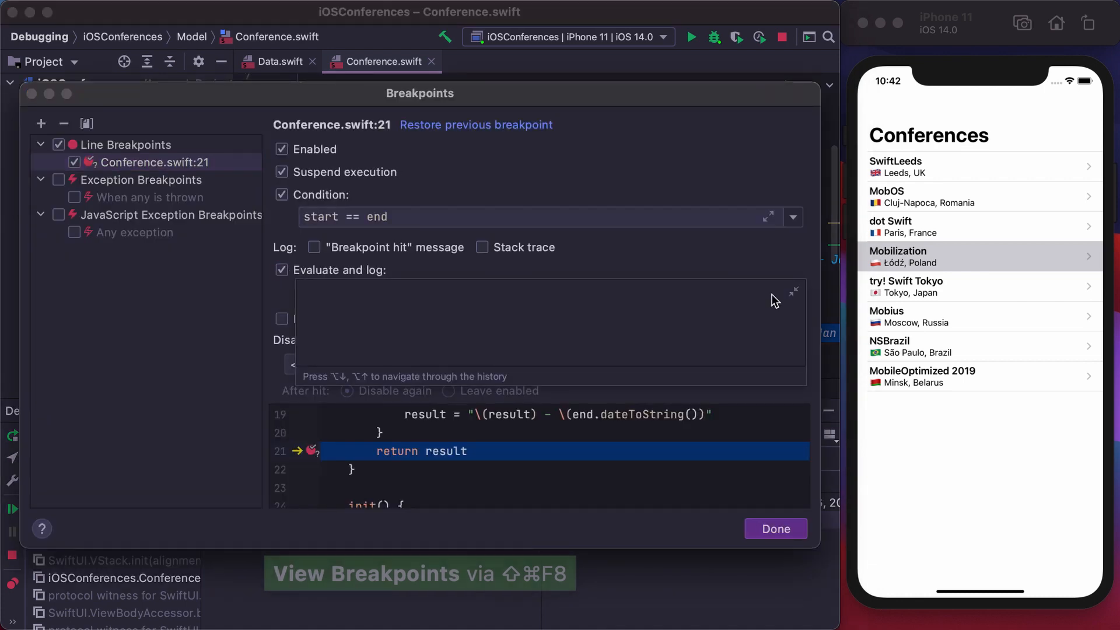
{"action": "left_click", "coordinate": [775, 529]}
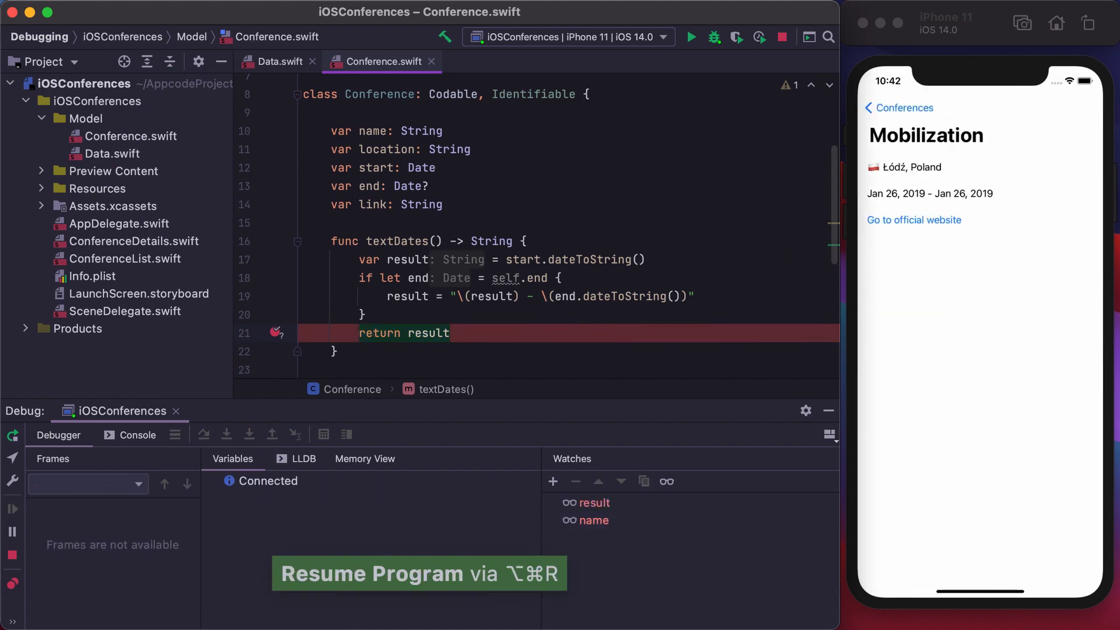
{"action": "left_click", "coordinate": [900, 108]}
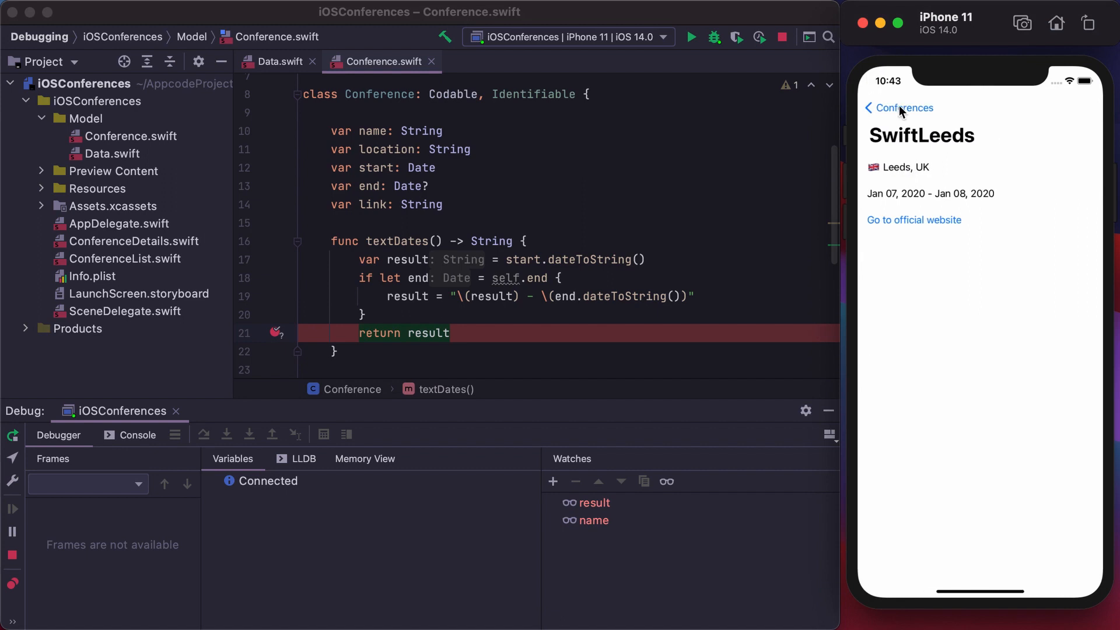
{"action": "left_click", "coordinate": [898, 108]}
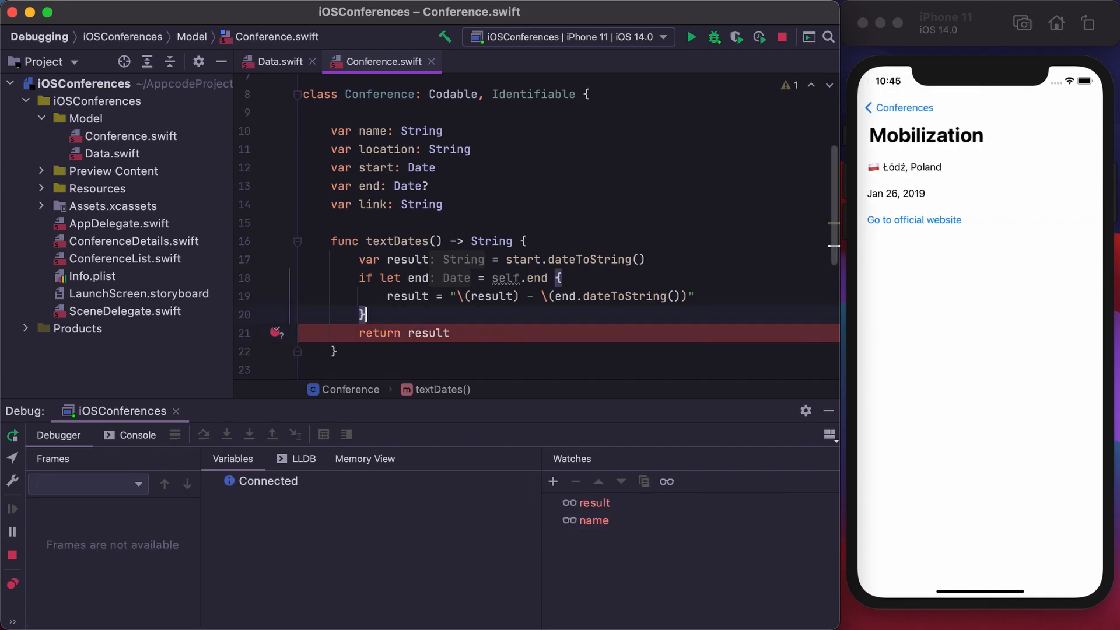
Step: Paste the start == end check into textDates, rerun, and try SwiftLeeds' official website link
{"action": "key", "text": "cmd+v"}
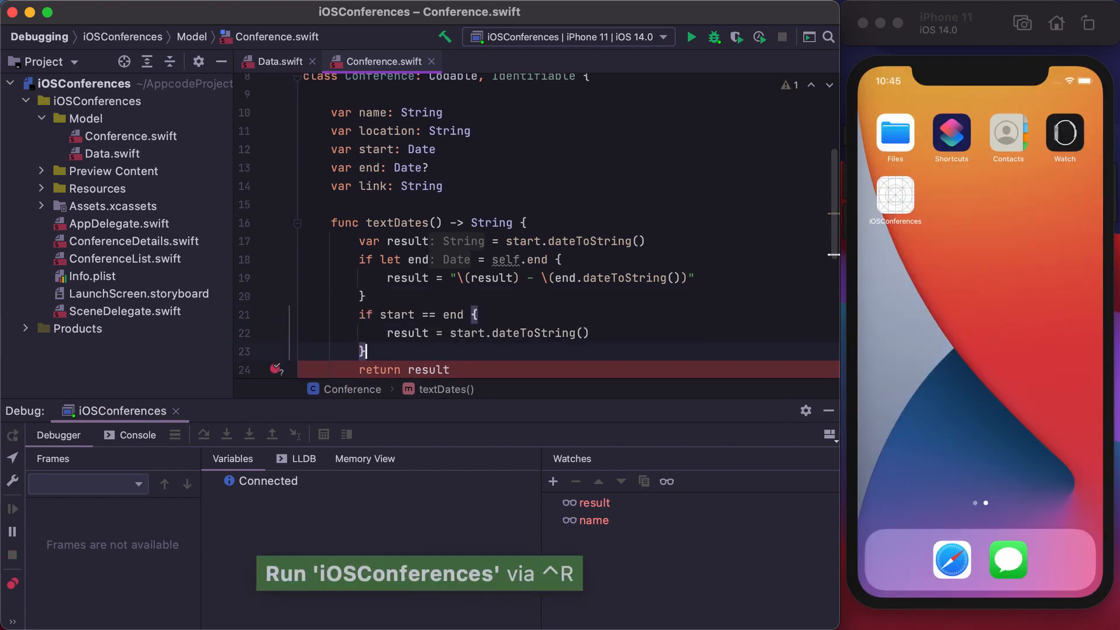
{"action": "left_click", "coordinate": [690, 37]}
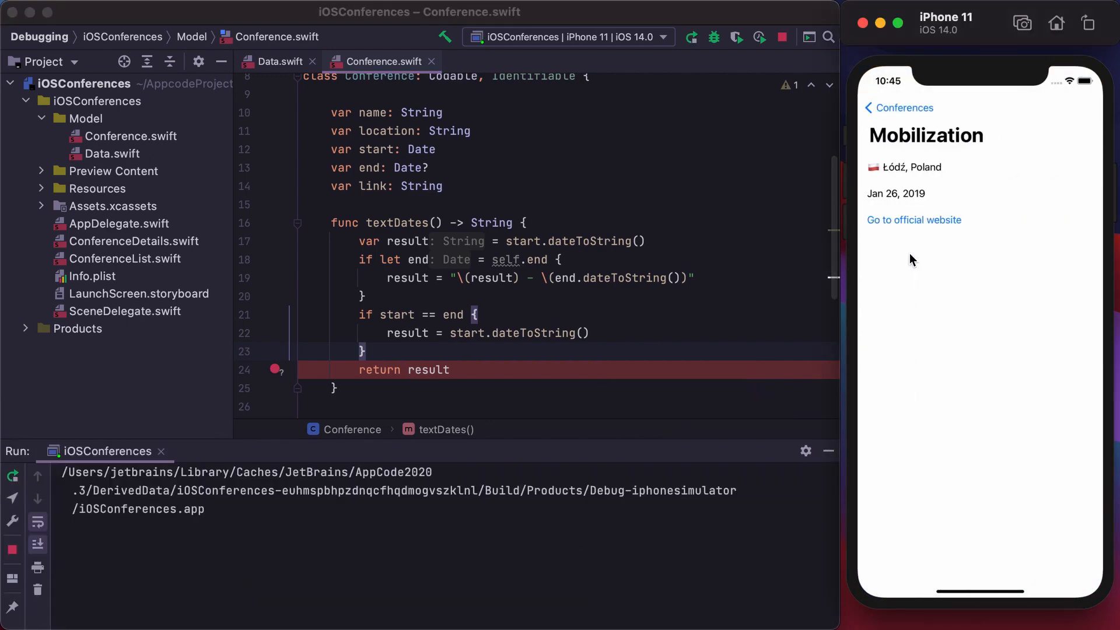
{"action": "left_click", "coordinate": [901, 108]}
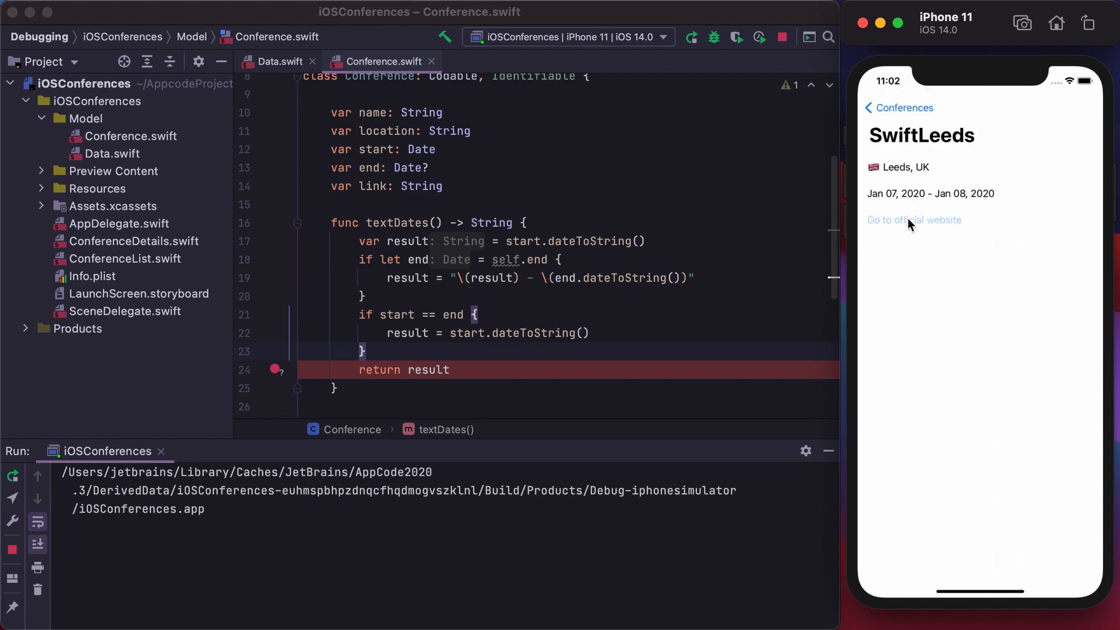
{"action": "left_click", "coordinate": [914, 220]}
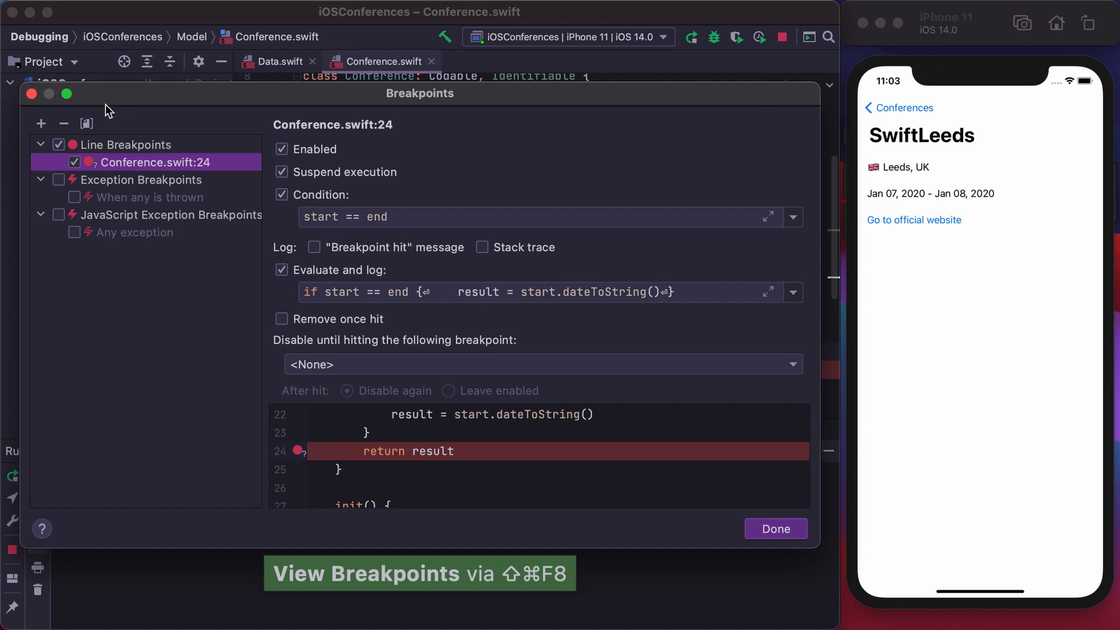
Step: Create a symbolic breakpoint on UIApplication openURL:options:completionHandler:
{"action": "left_click", "coordinate": [41, 123]}
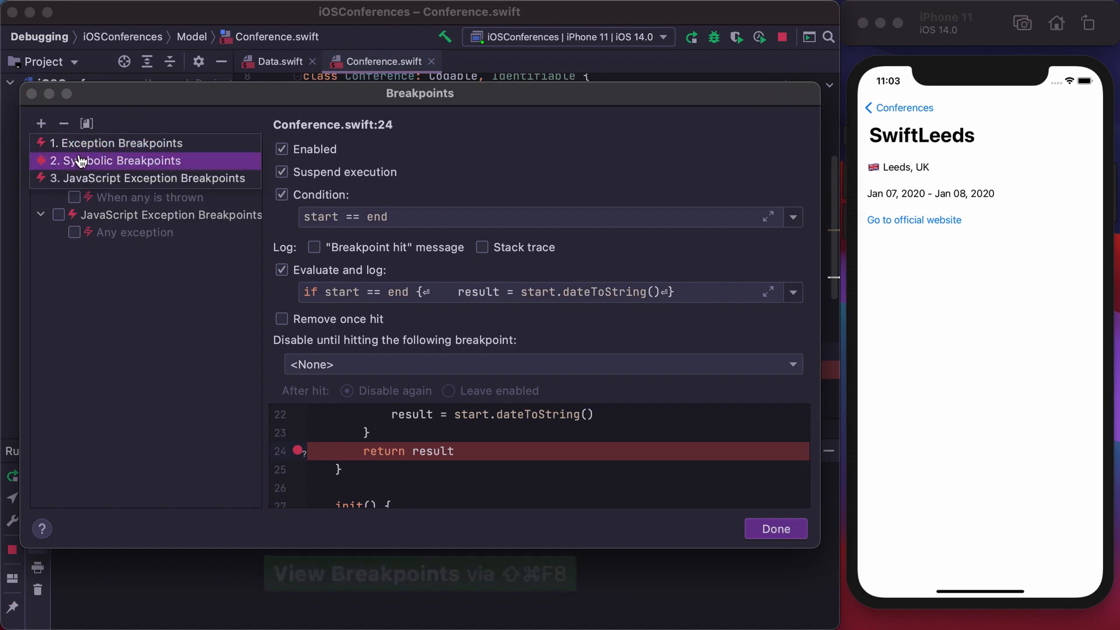
{"action": "left_click", "coordinate": [41, 124]}
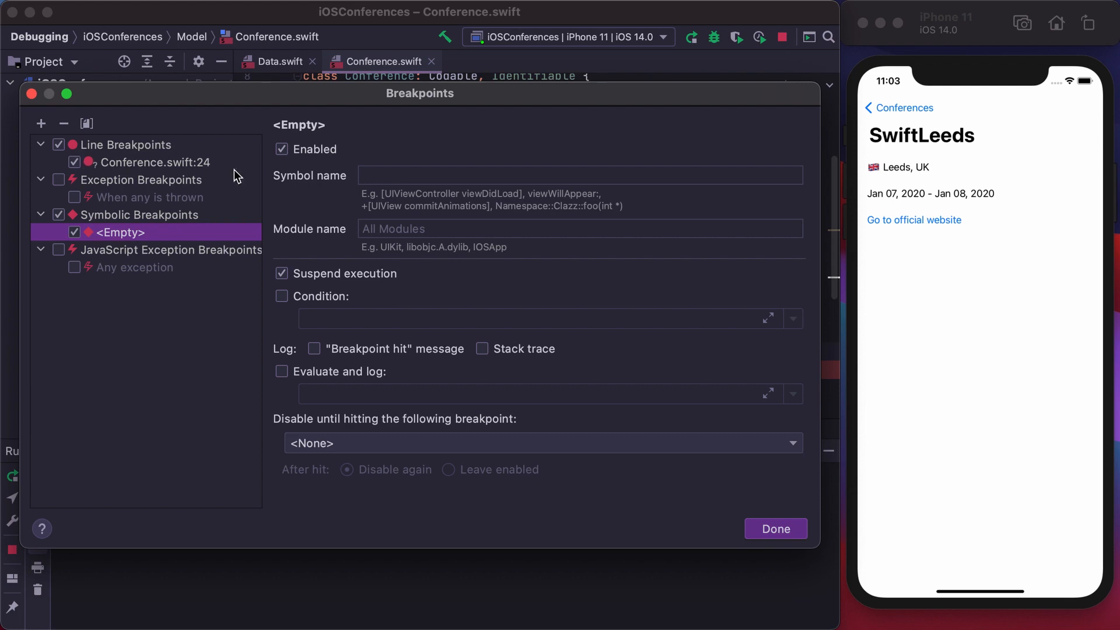
{"action": "left_click", "coordinate": [579, 175]}
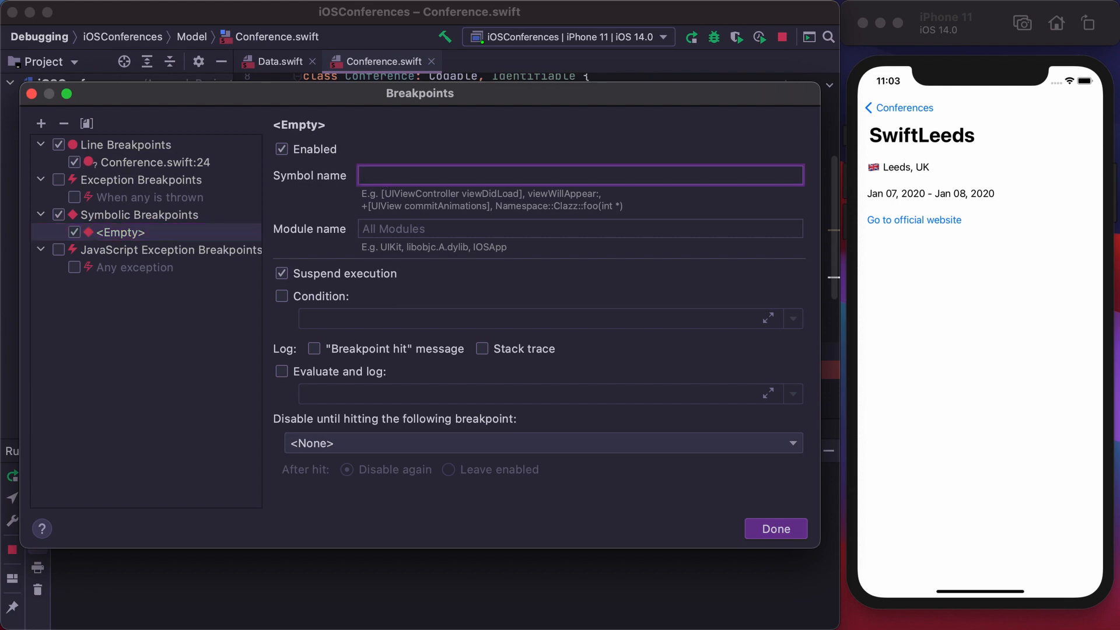
{"action": "key", "text": "cmd+v"}
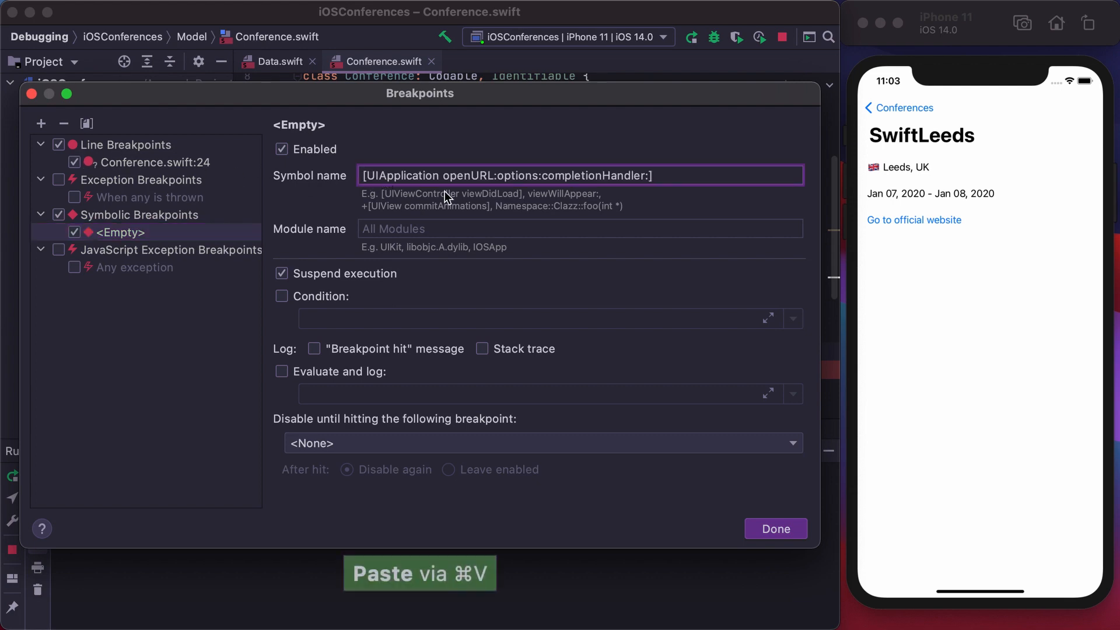
{"action": "left_click", "coordinate": [775, 529]}
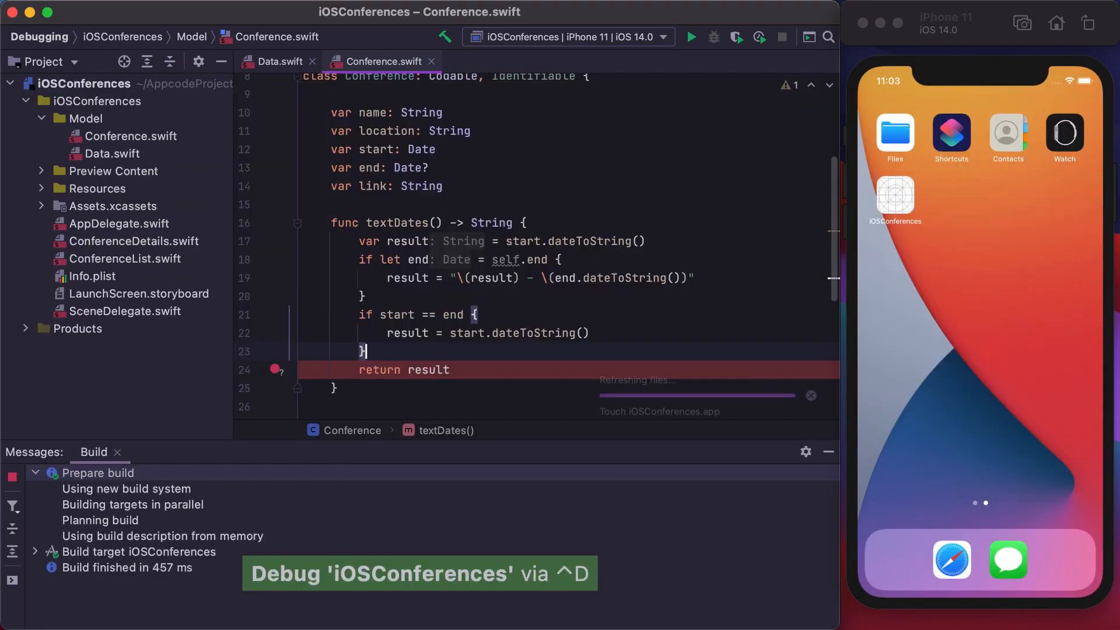
Step: Debug the app and open SwiftLeeds' official website to hit the openURL breakpoint
{"action": "left_click", "coordinate": [690, 36]}
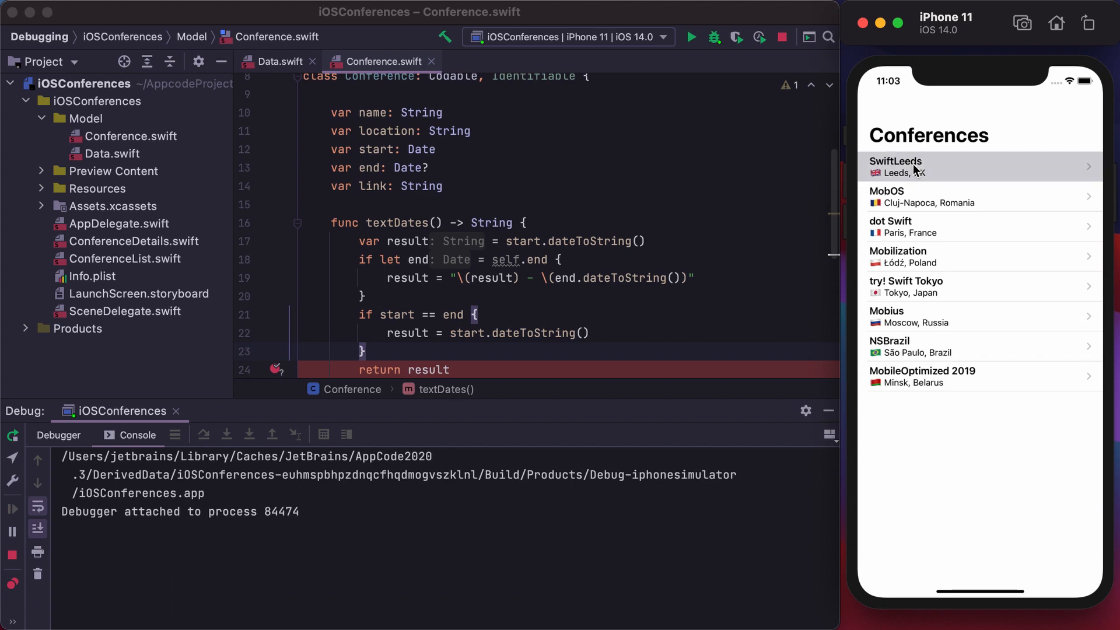
{"action": "left_click", "coordinate": [982, 166]}
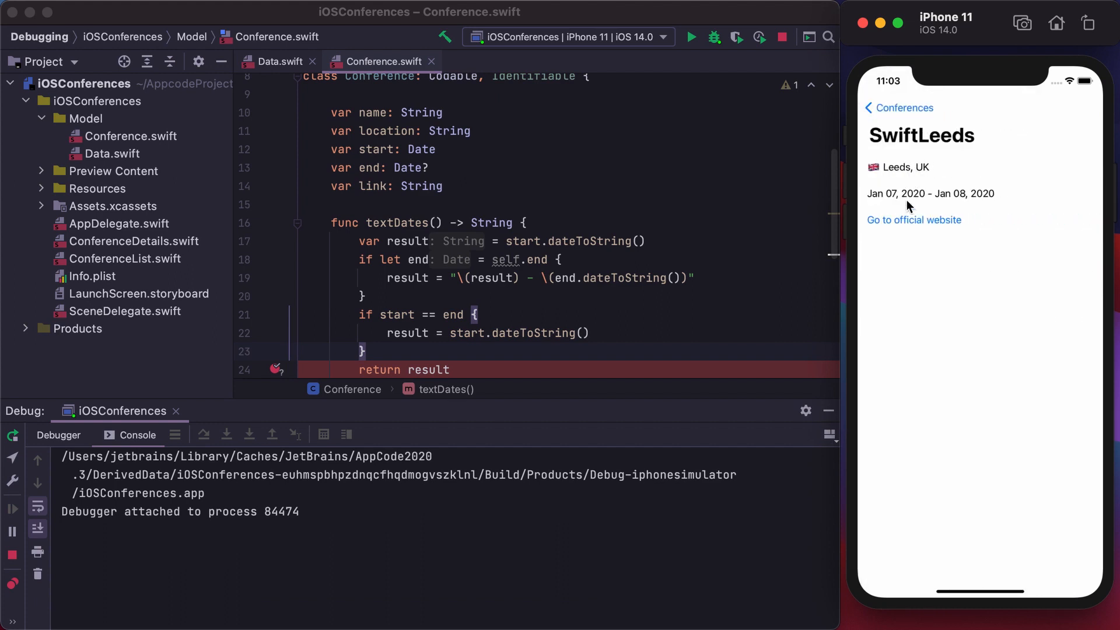
{"action": "left_click", "coordinate": [914, 220]}
{"action": "type", "text": "po"}
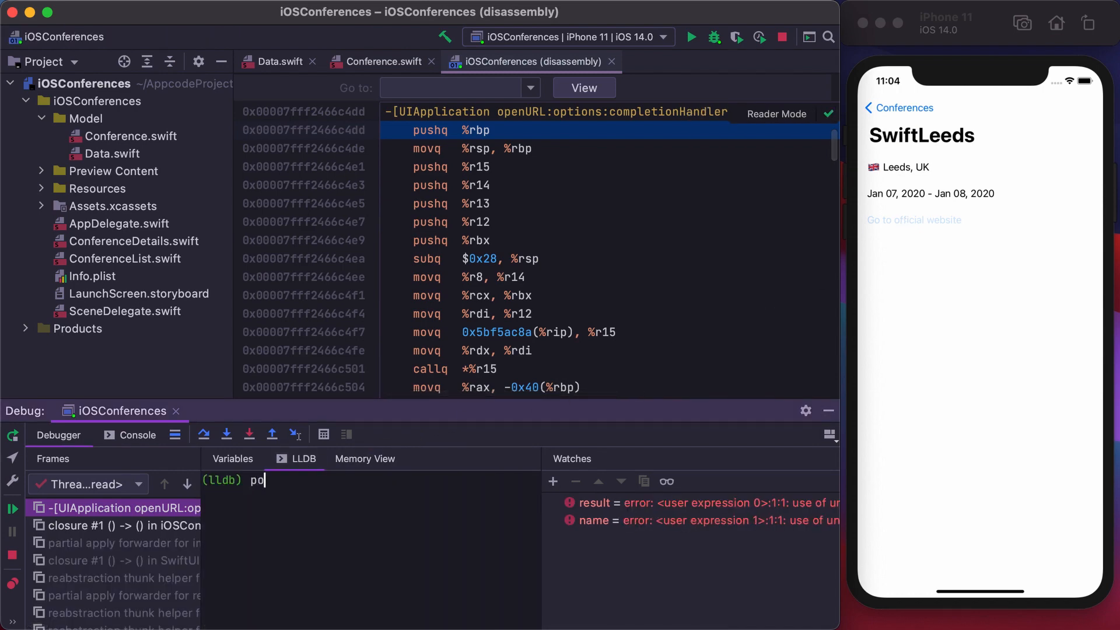
Step: Print the openURL URL argument in LLDB with po $arg3, exposing the broken SwiftLeeds link
{"action": "type", "text": "$arg"}
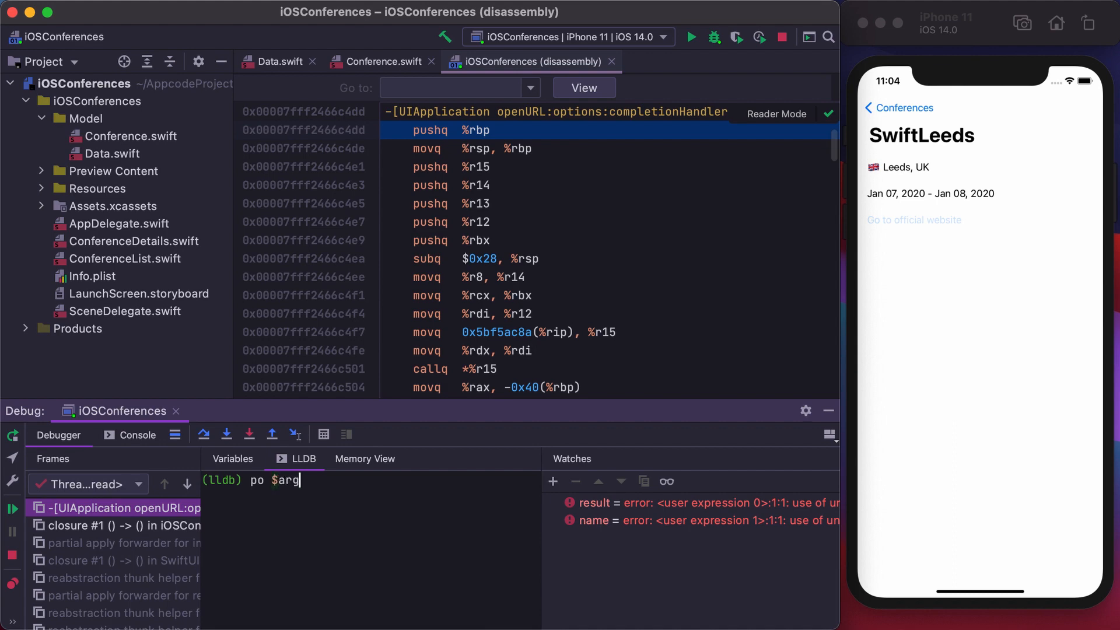
{"action": "key", "text": "Return"}
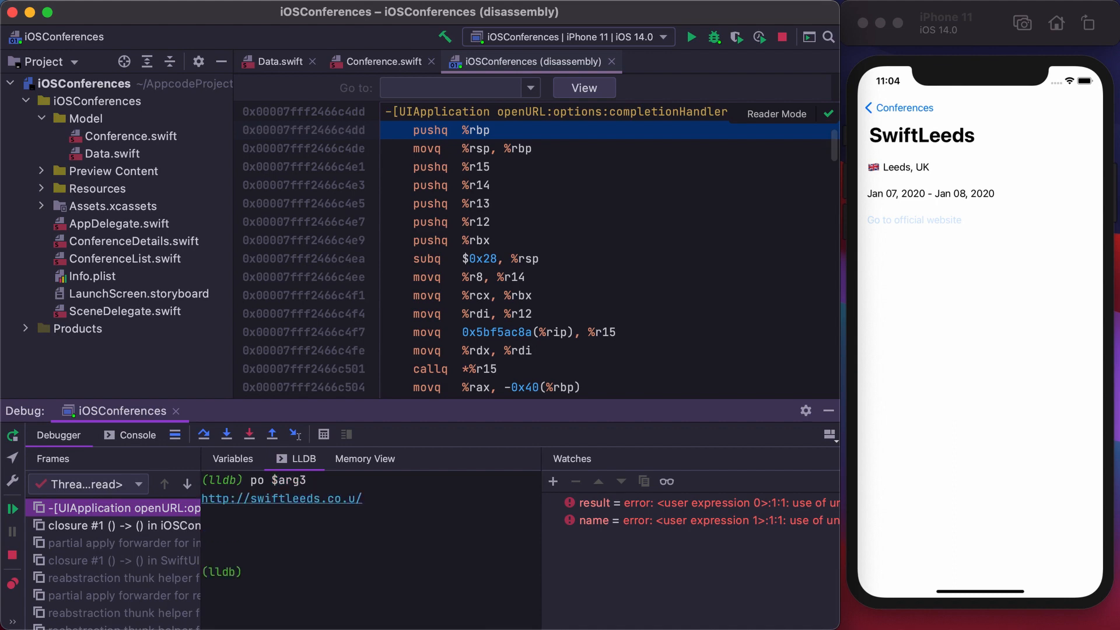
{"action": "type", "text": "js"}
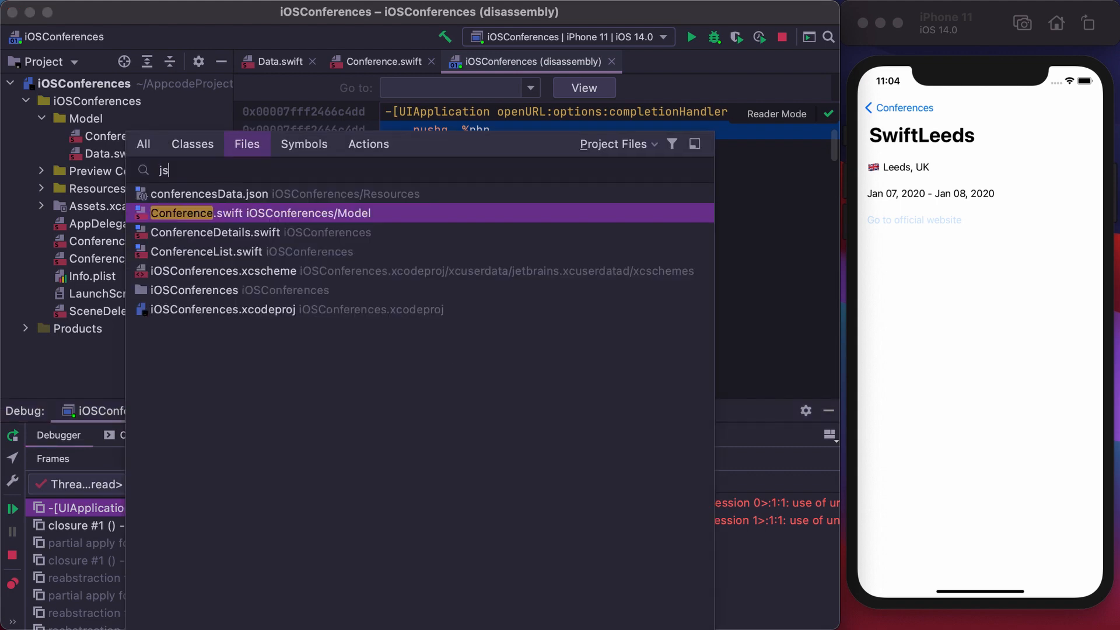
{"action": "left_click", "coordinate": [210, 194]}
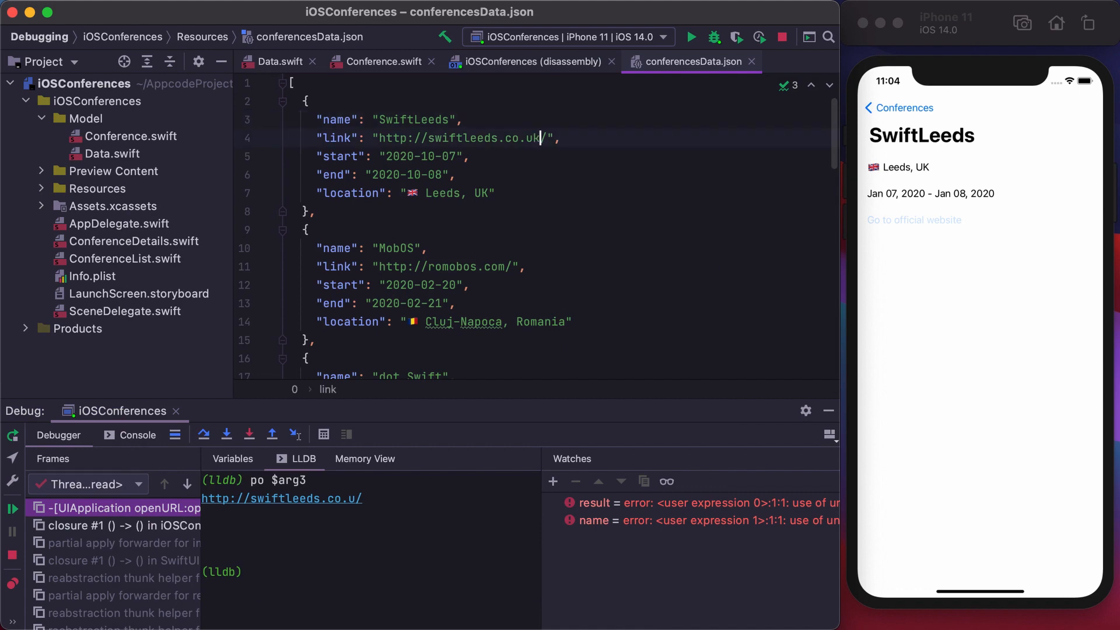
{"action": "left_click", "coordinate": [690, 38]}
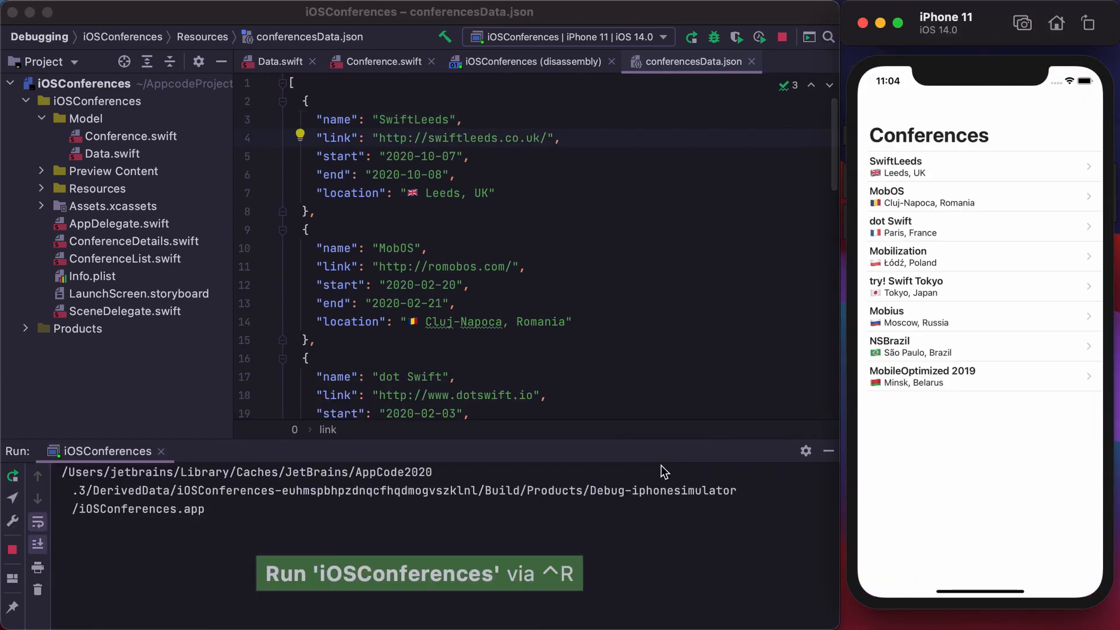
{"action": "left_click", "coordinate": [978, 166]}
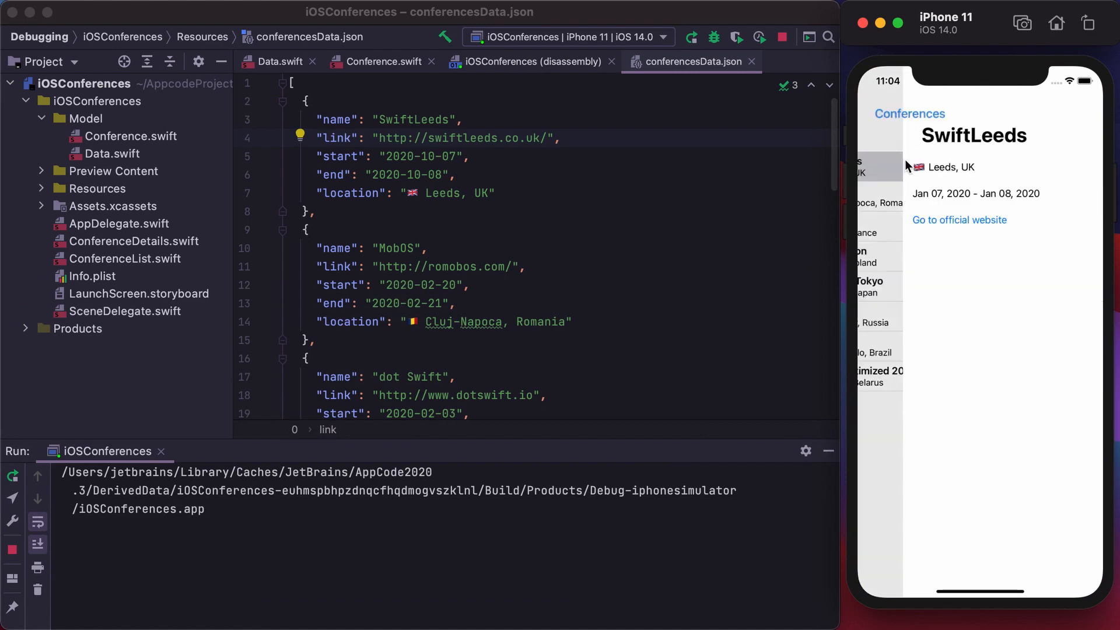
{"action": "left_click", "coordinate": [959, 219]}
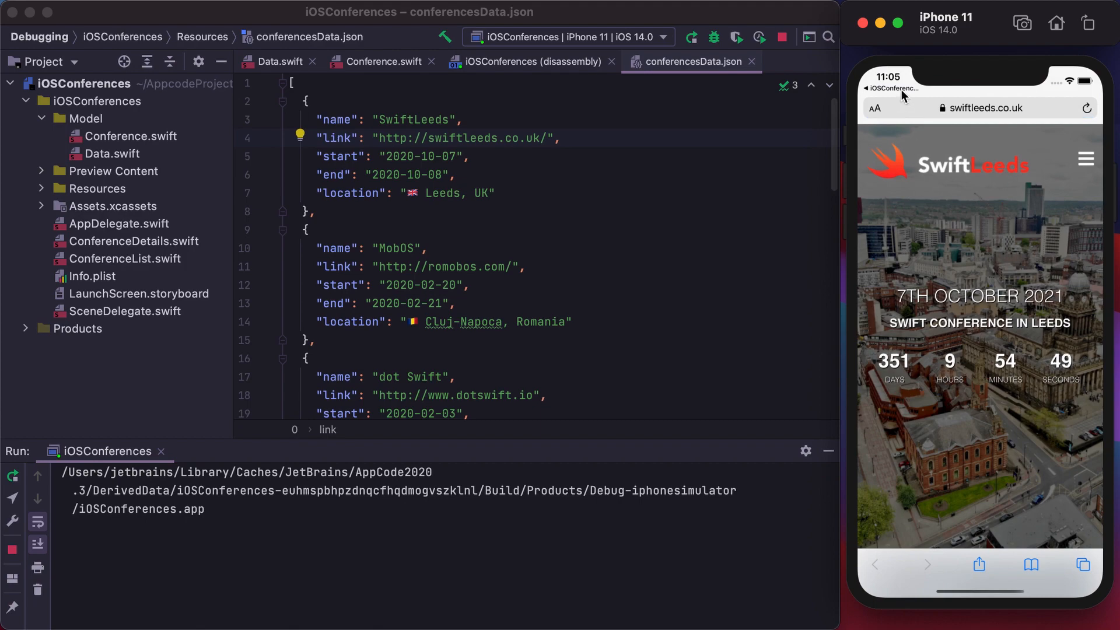
{"action": "left_click", "coordinate": [891, 87]}
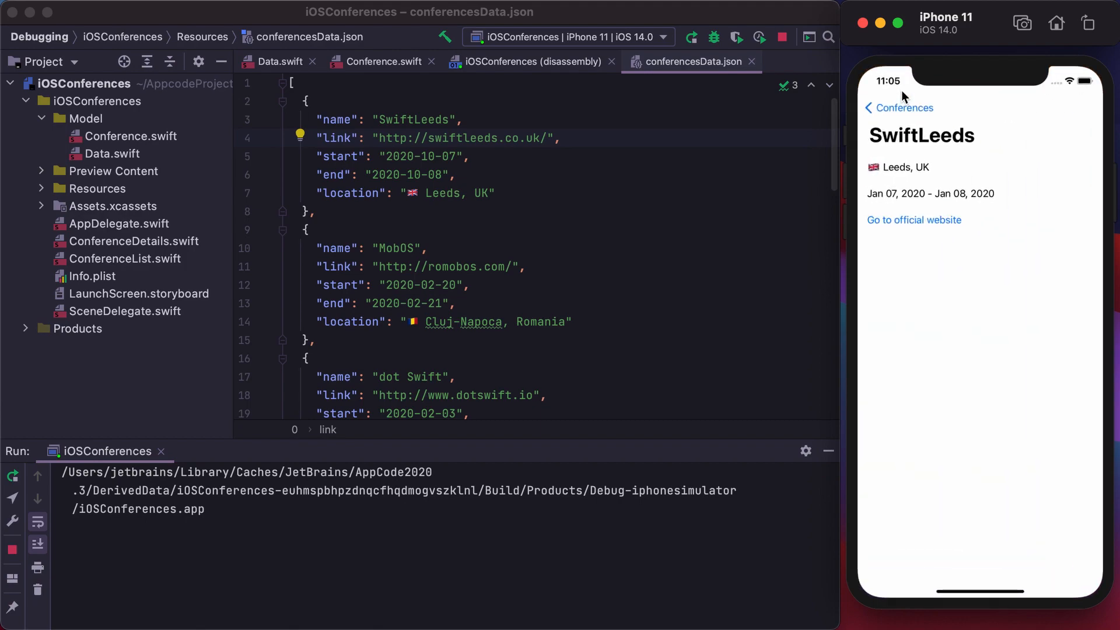